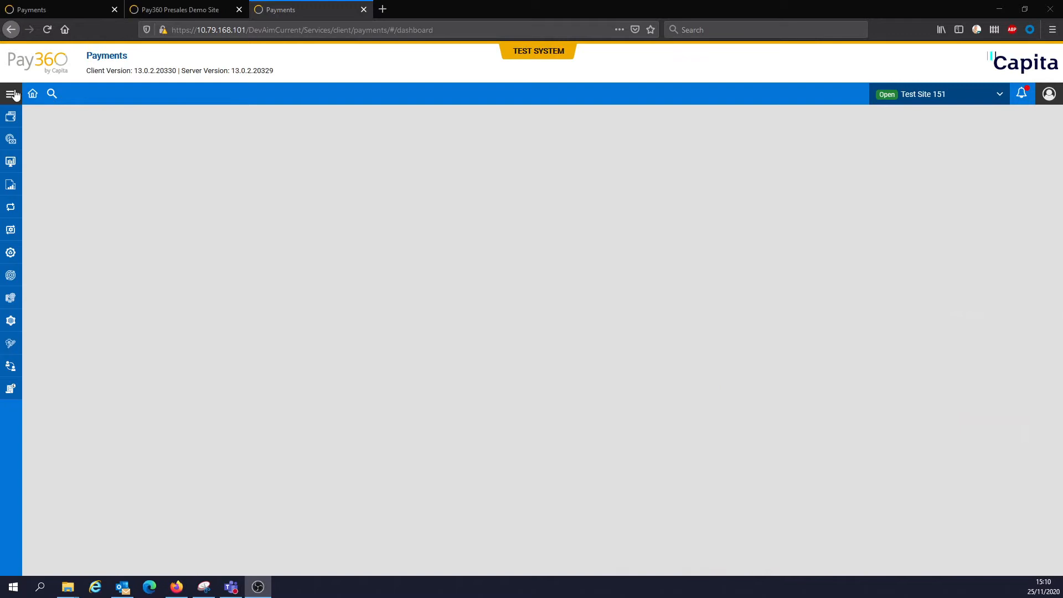
Navigate via the main menu's Payments section to the Remittance Processing batch form.
{"action": "left_click", "coordinate": [11, 93]}
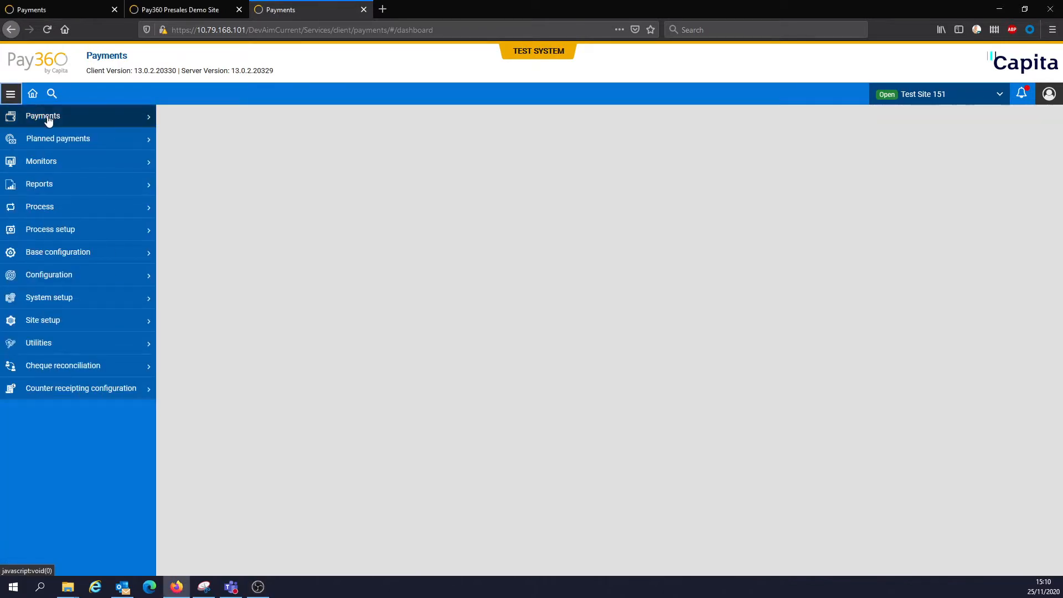
{"action": "left_click", "coordinate": [42, 115]}
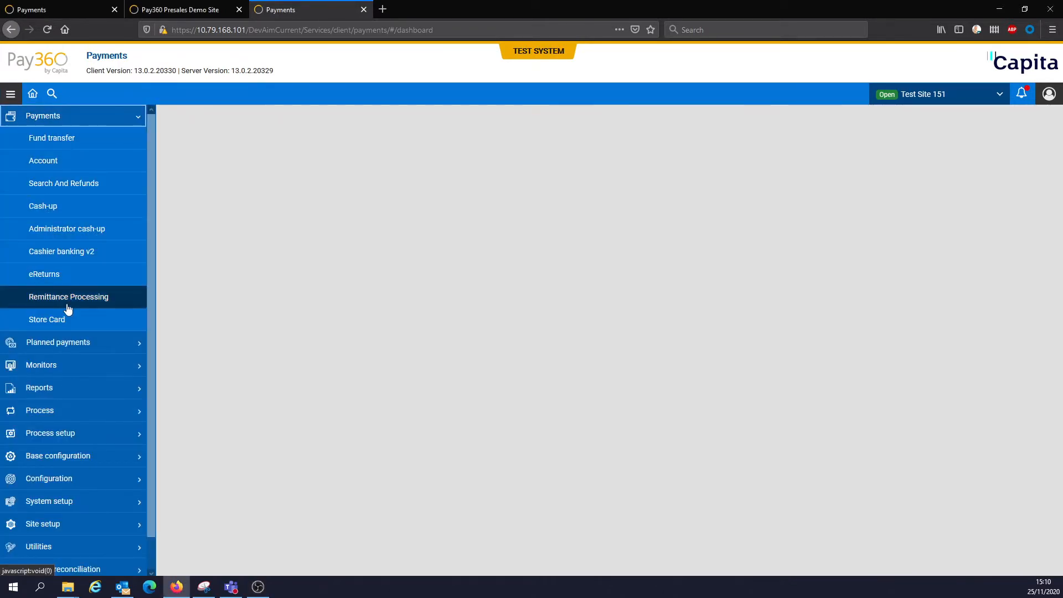
{"action": "left_click", "coordinate": [67, 297]}
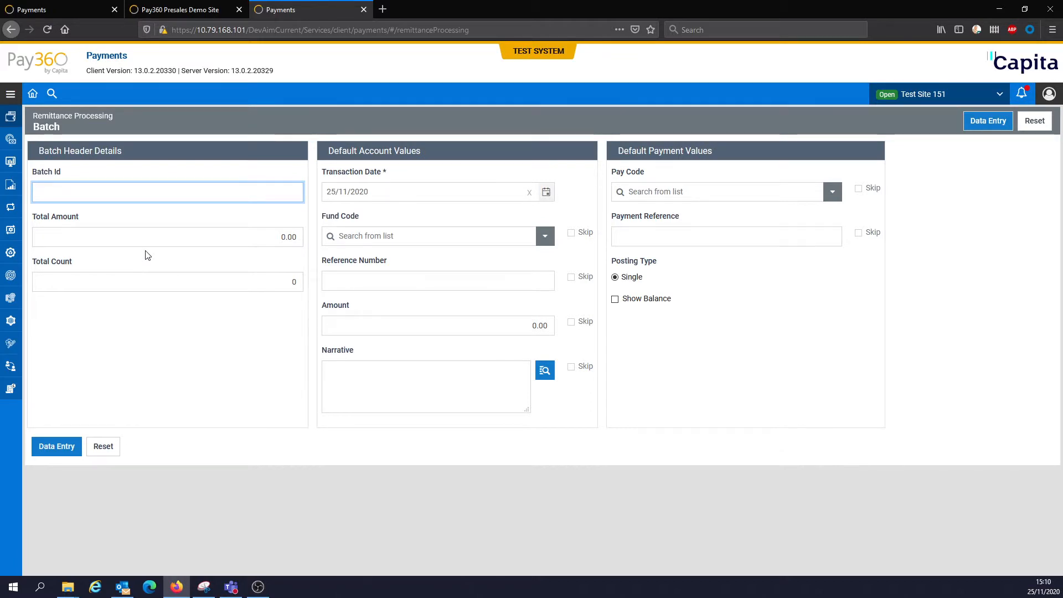
Fill the batch header: Batch Id POST CHQ, Total Amount 300.00, Total Count 4.
{"action": "type", "text": "POST"}
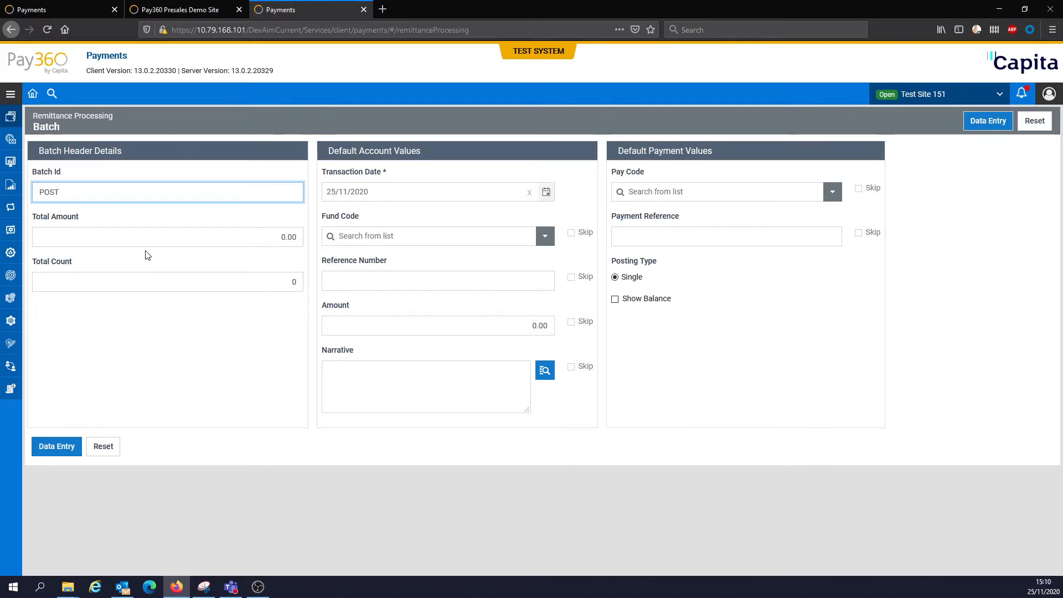
{"action": "type", "text": "CHQ"}
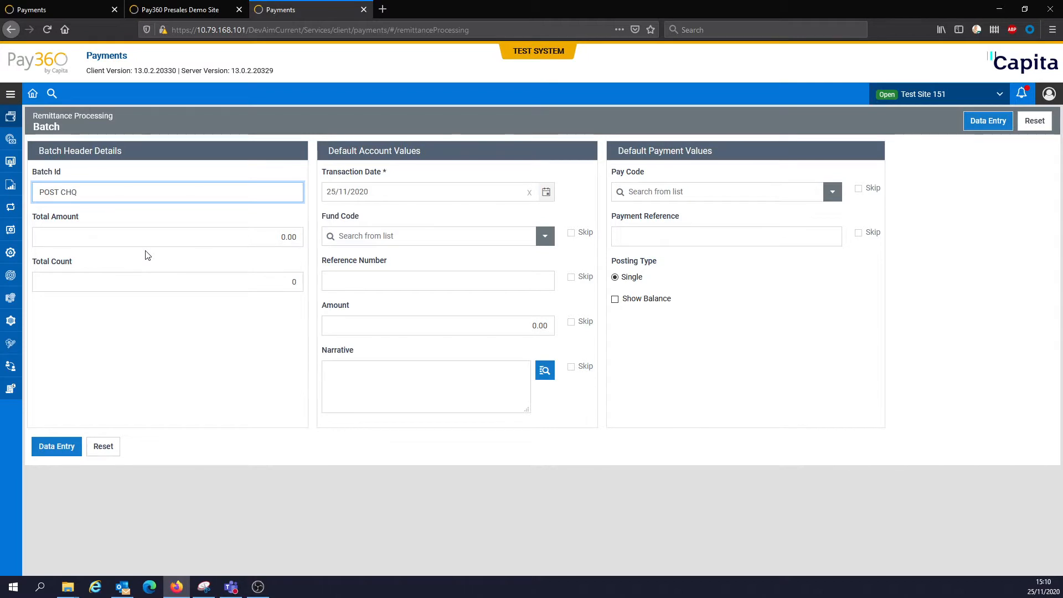
{"action": "left_click", "coordinate": [167, 237]}
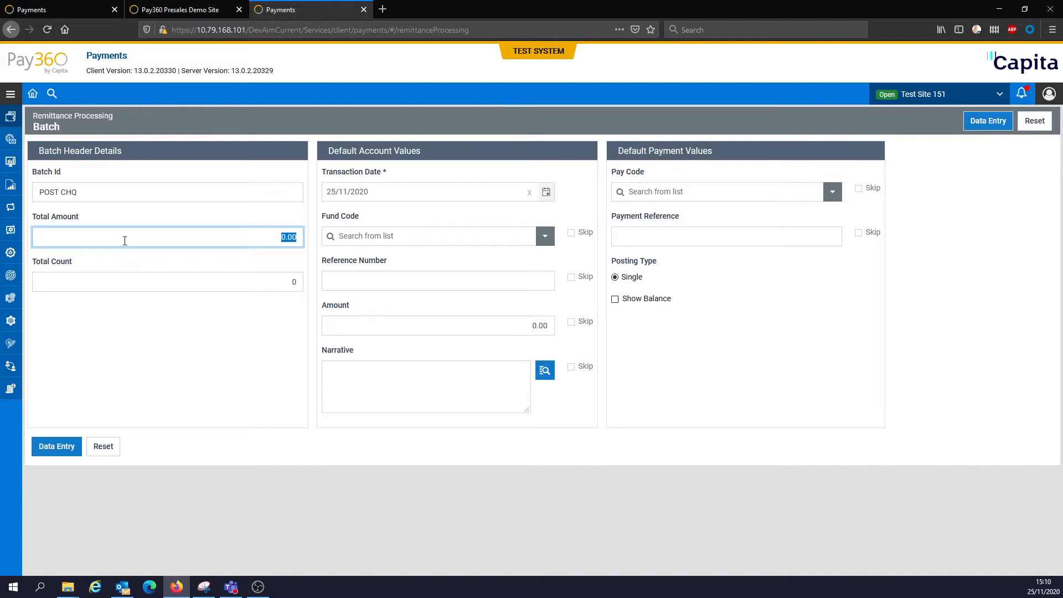
{"action": "type", "text": "300.0"}
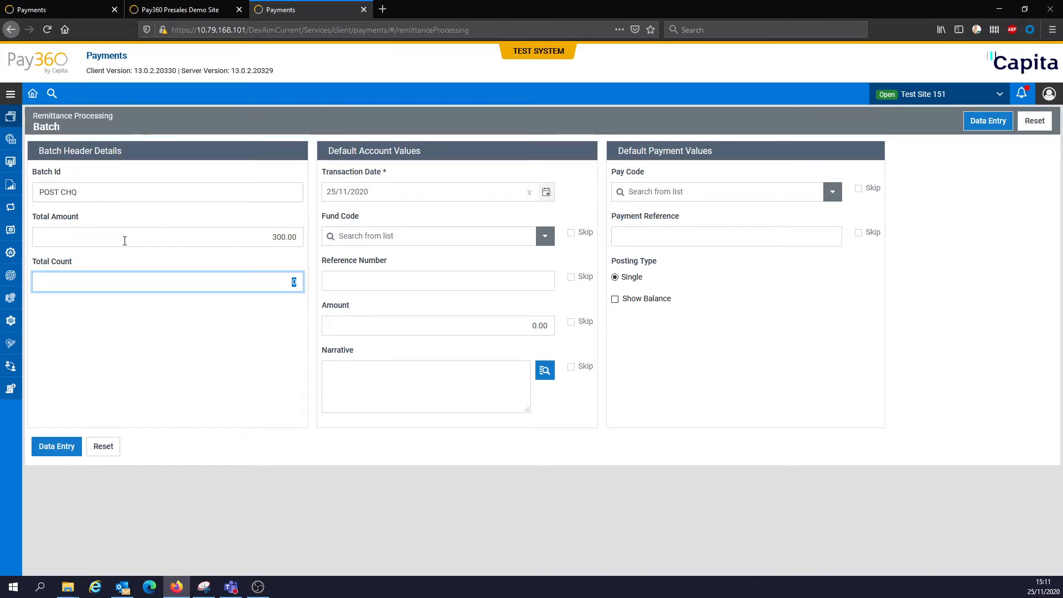
{"action": "type", "text": "4"}
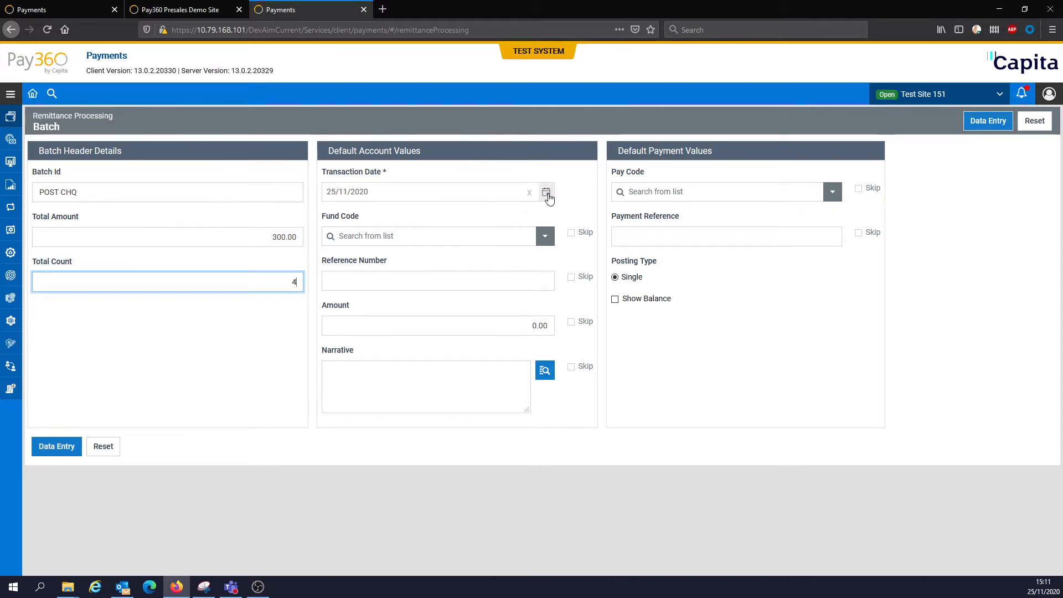
Set the default fund code to 01 - Council Tax and mark it to skip during entry.
{"action": "left_click", "coordinate": [545, 191]}
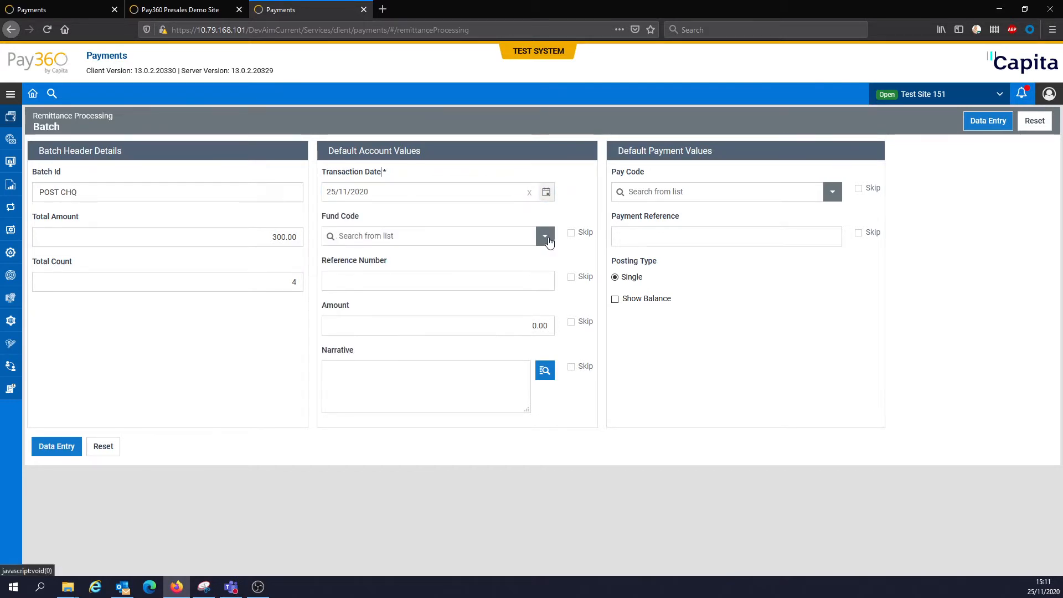
{"action": "left_click", "coordinate": [545, 236]}
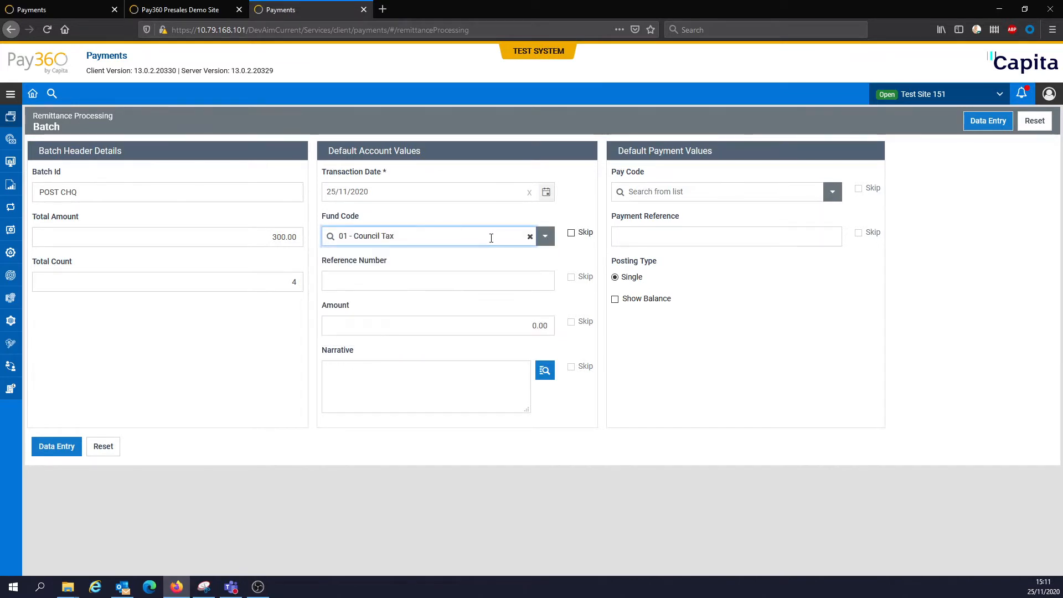
{"action": "left_click", "coordinate": [571, 231]}
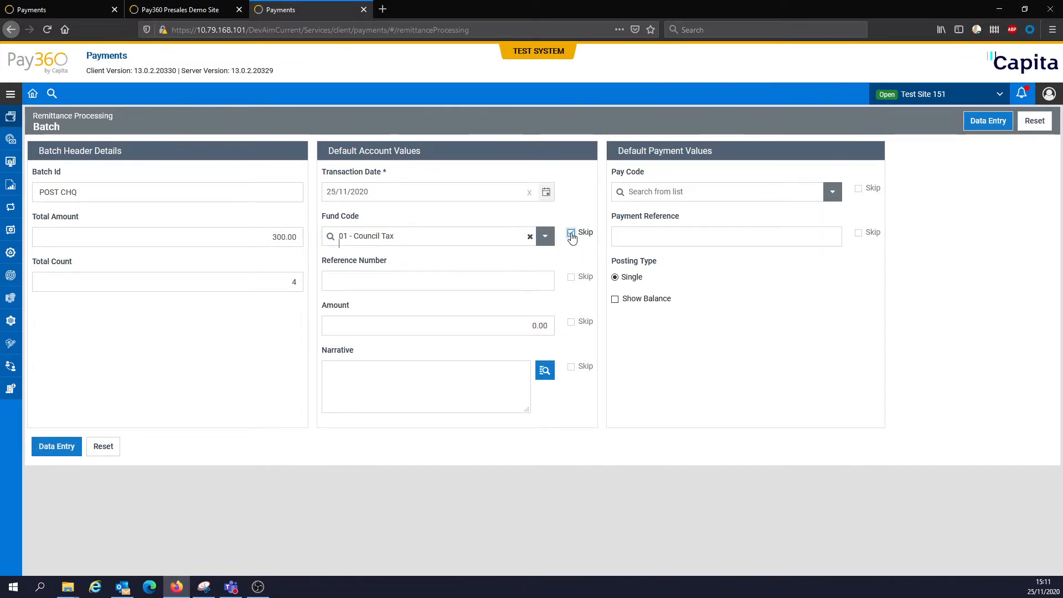
{"action": "left_click", "coordinate": [571, 232]}
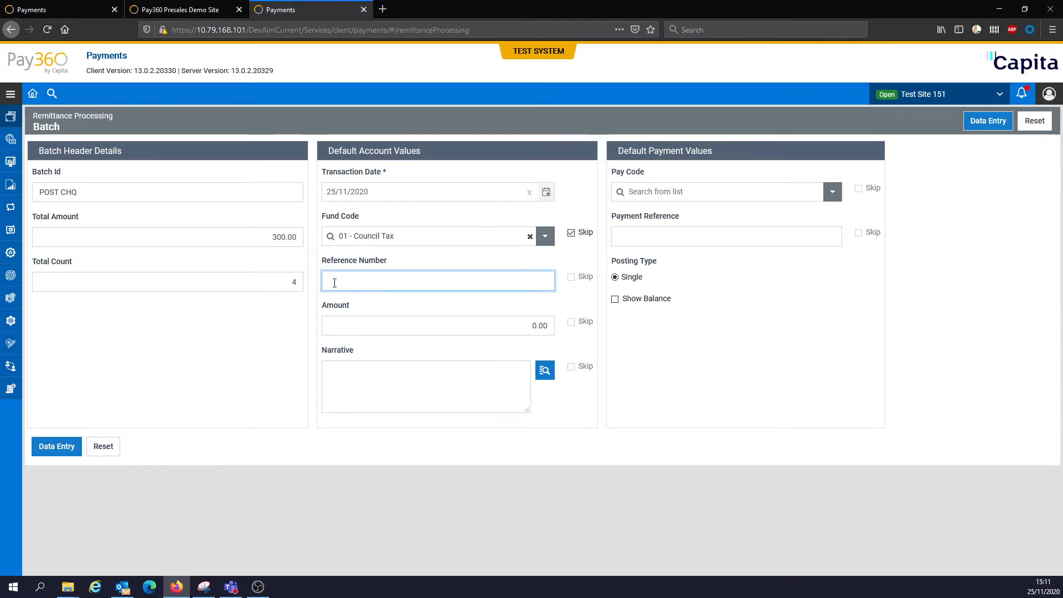
{"action": "mouse_move", "coordinate": [394, 300]}
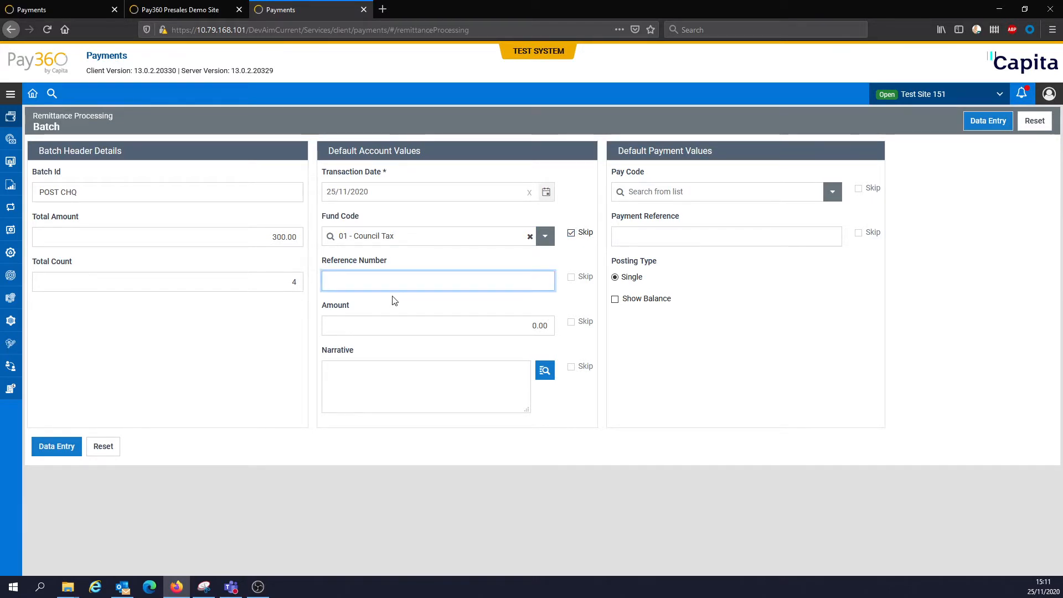
Enter the default narrative 25-11-2020 under the default account values.
{"action": "left_click", "coordinate": [437, 280]}
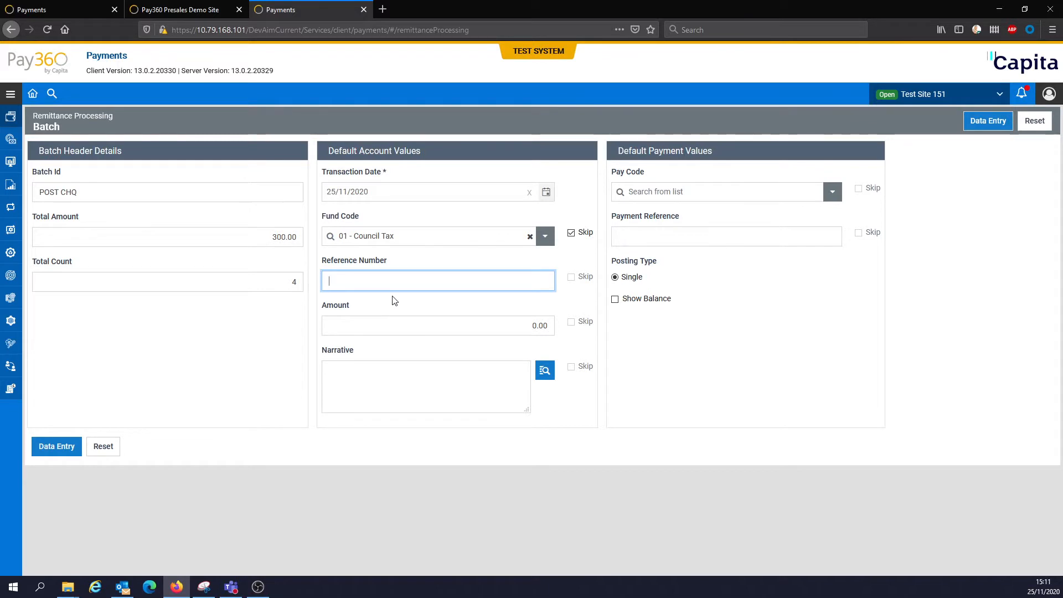
{"action": "left_click", "coordinate": [437, 325]}
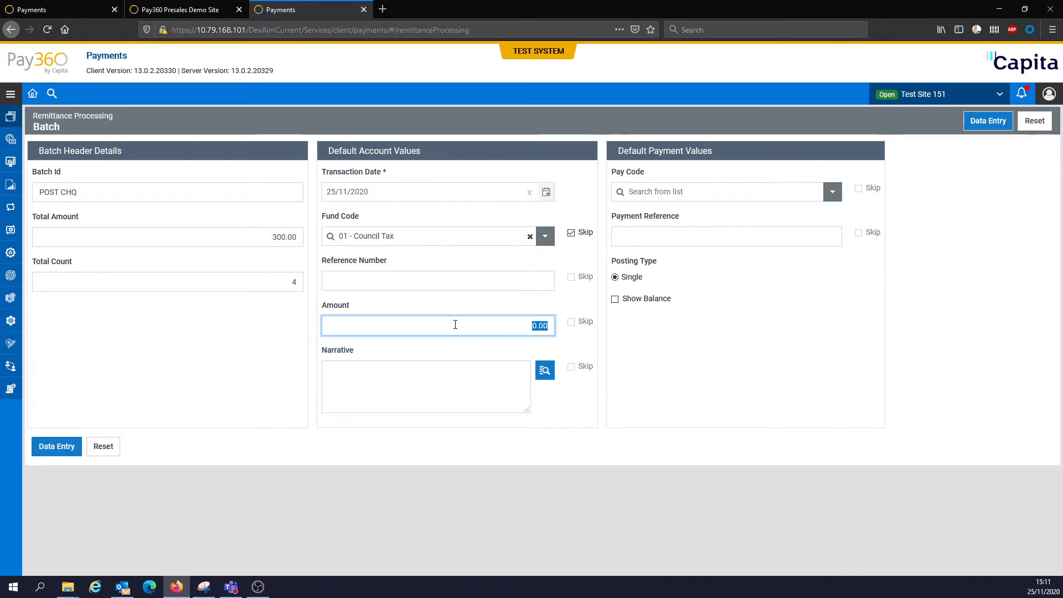
{"action": "left_click", "coordinate": [425, 386]}
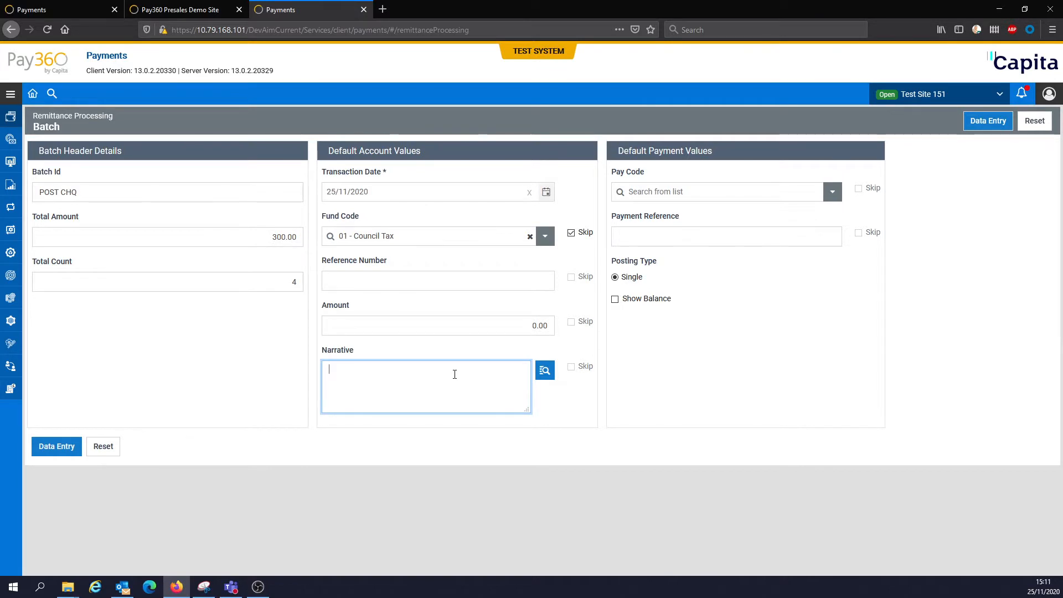
{"action": "type", "text": "25"}
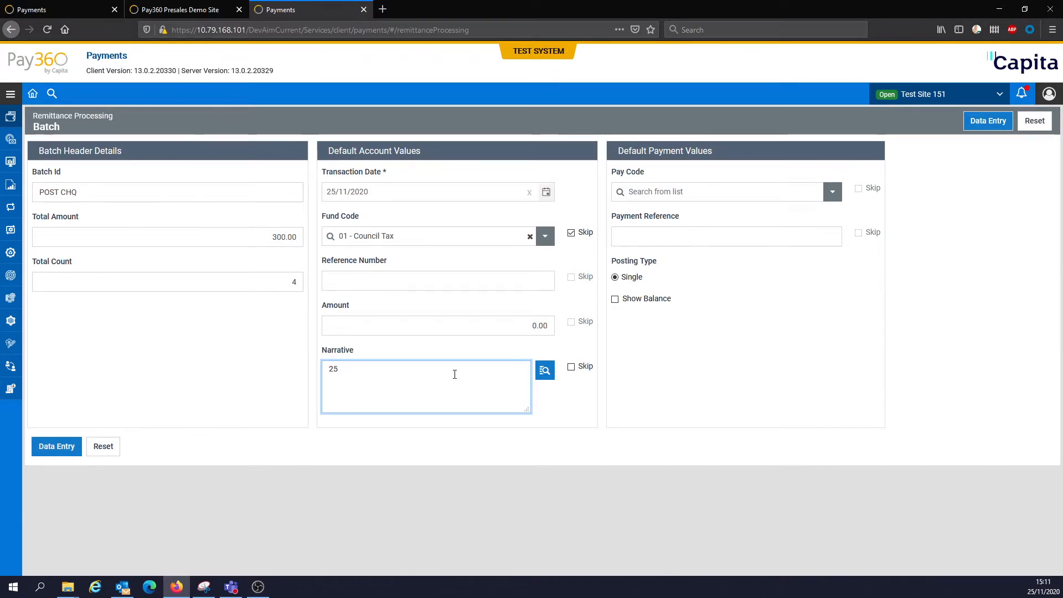
{"action": "type", "text": "-11-"}
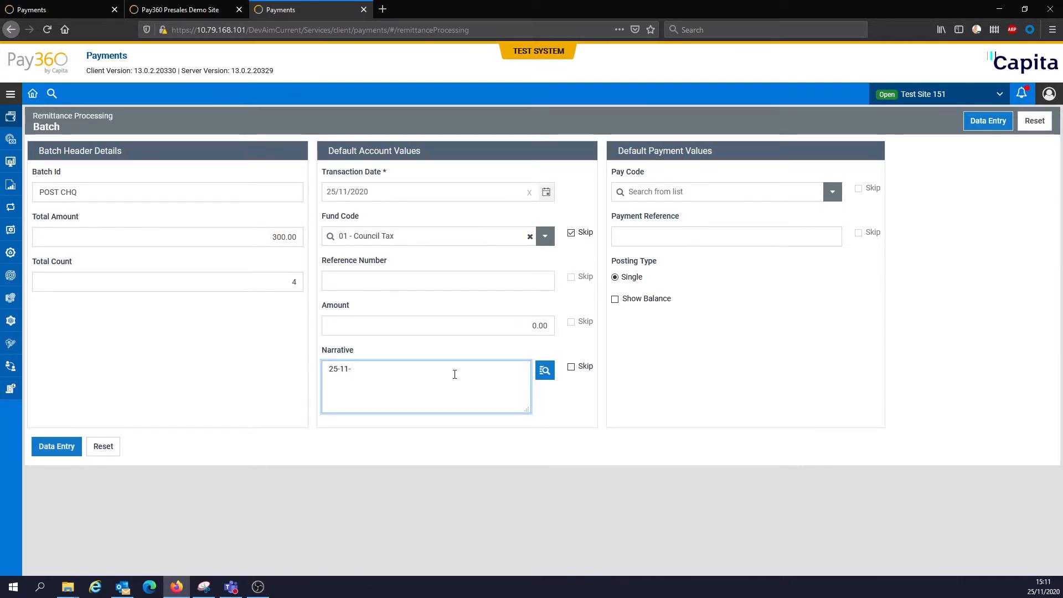
{"action": "type", "text": "2020"}
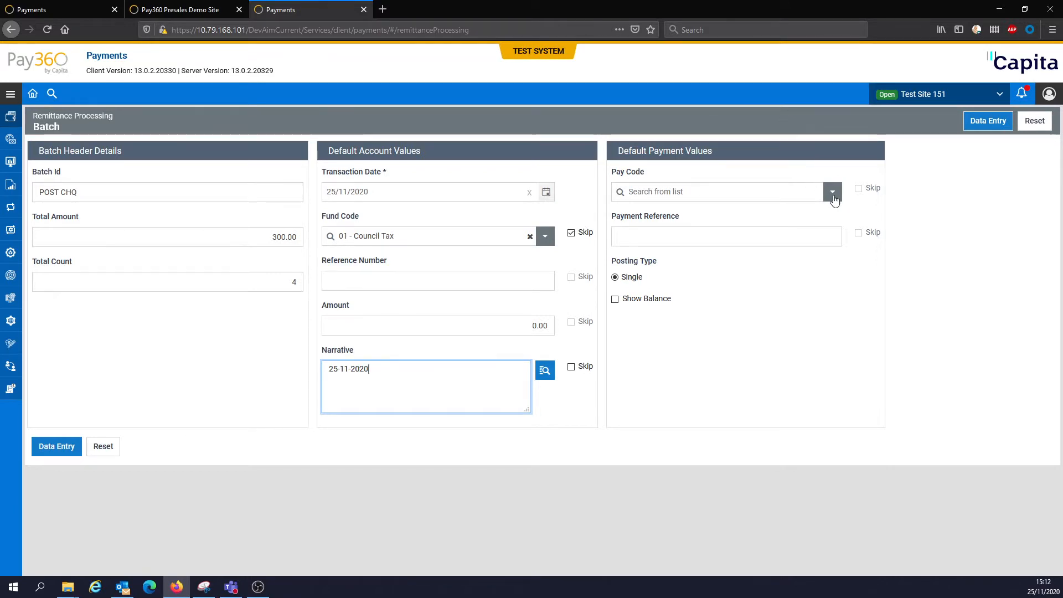
Set the default pay code to 06 - Cheques Postal and mark it to skip.
{"action": "left_click", "coordinate": [832, 192]}
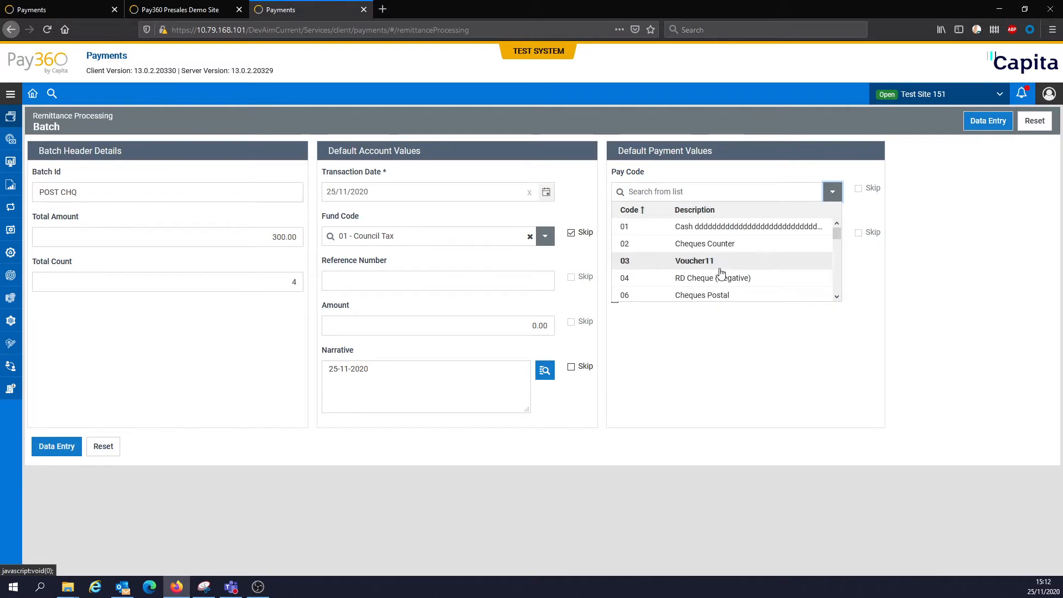
{"action": "left_click", "coordinate": [702, 294]}
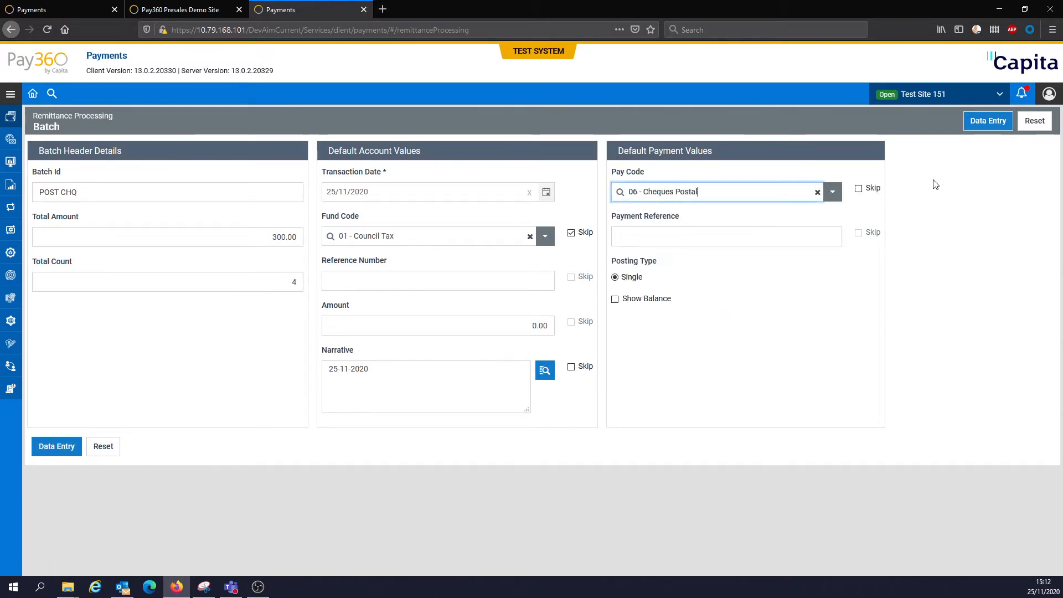
{"action": "left_click", "coordinate": [858, 188]}
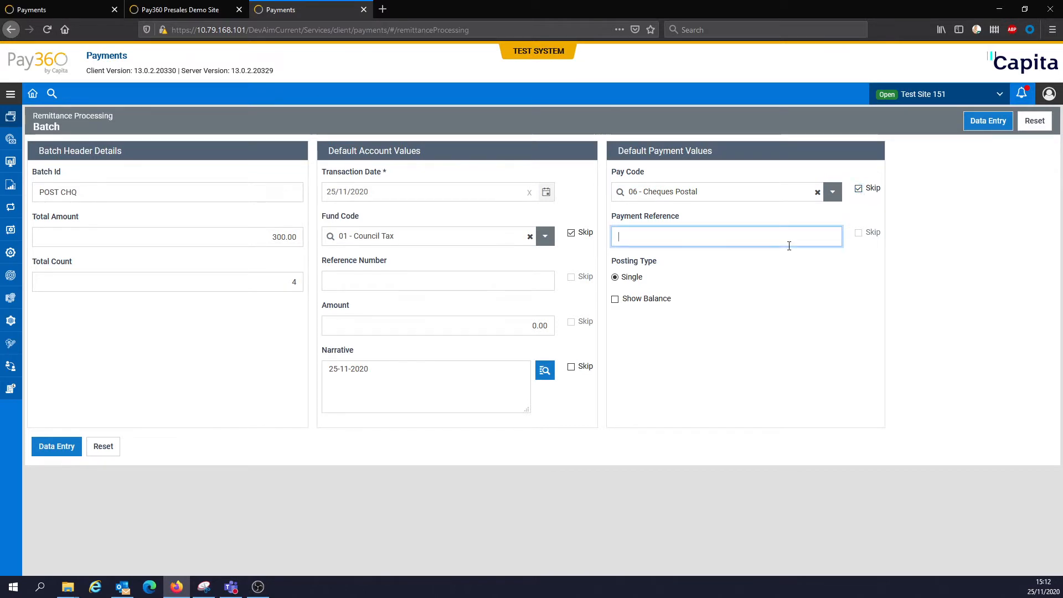
Set default payment reference 'post chq', skipped, and enable Show Balance.
{"action": "type", "text": "post"}
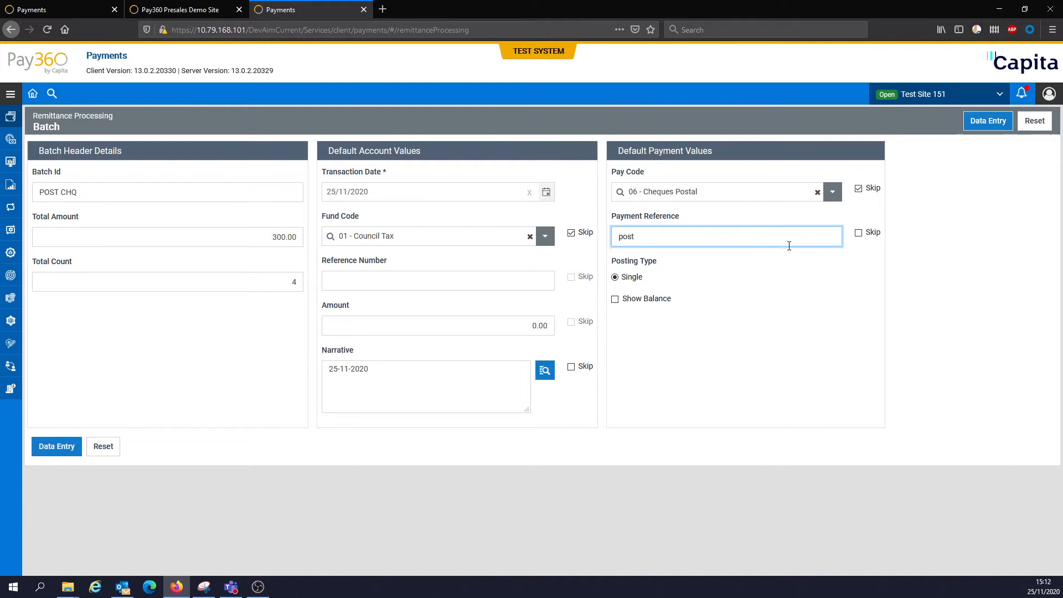
{"action": "type", "text": "chq"}
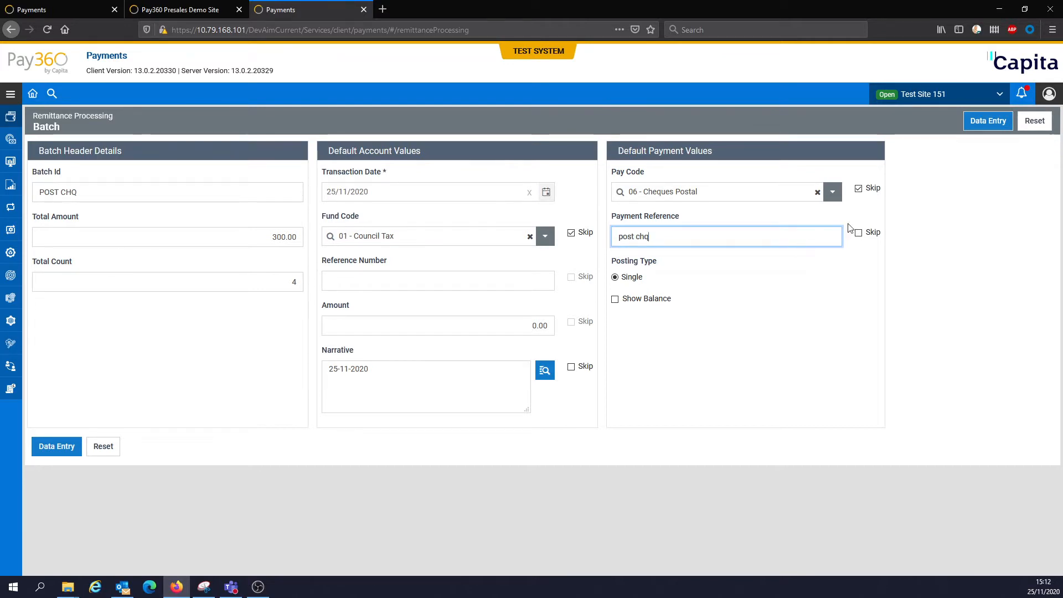
{"action": "left_click", "coordinate": [858, 231]}
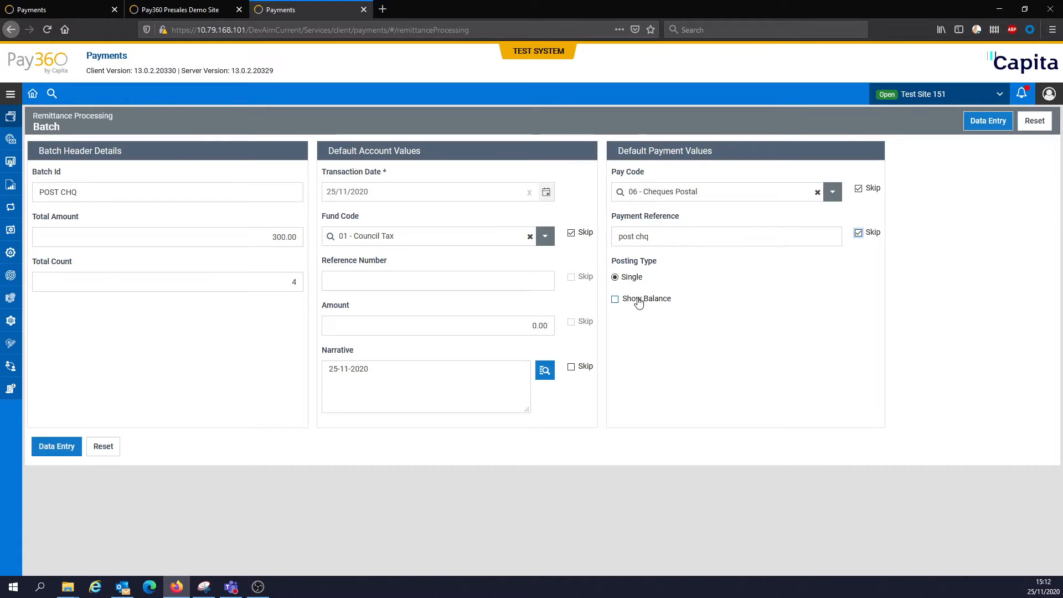
{"action": "left_click", "coordinate": [615, 299]}
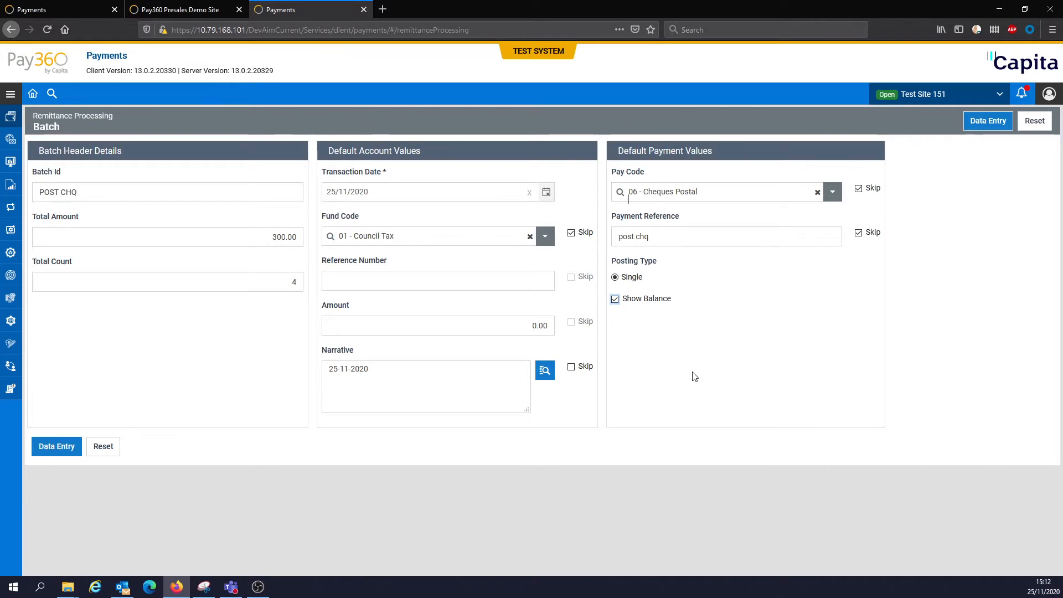
{"action": "mouse_move", "coordinate": [569, 422]}
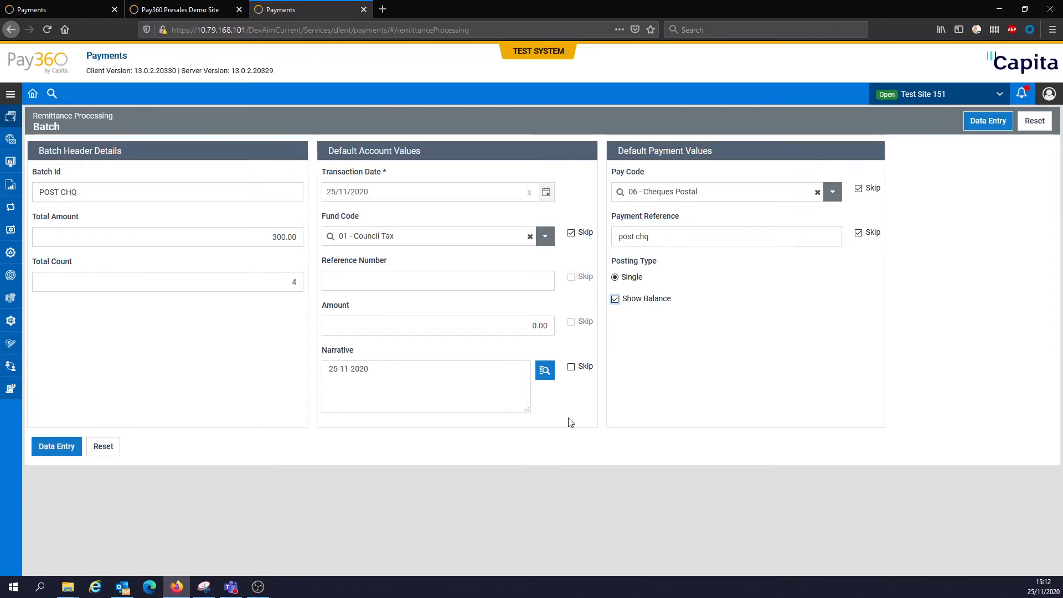
{"action": "mouse_move", "coordinate": [132, 448]}
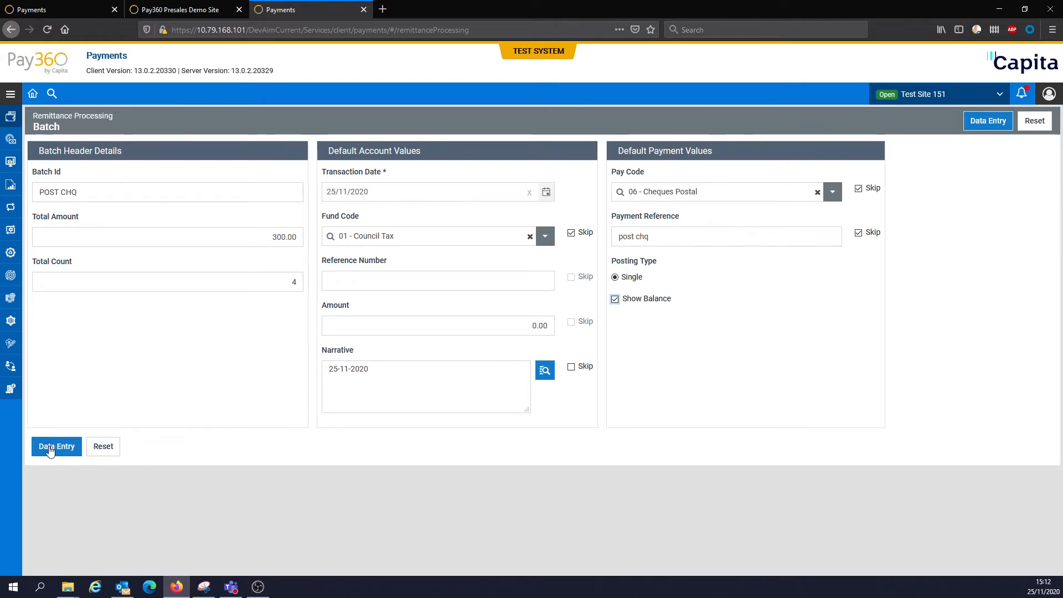
Start Data Entry for the POST CHQ batch and focus the Account Reference field.
{"action": "left_click", "coordinate": [57, 447]}
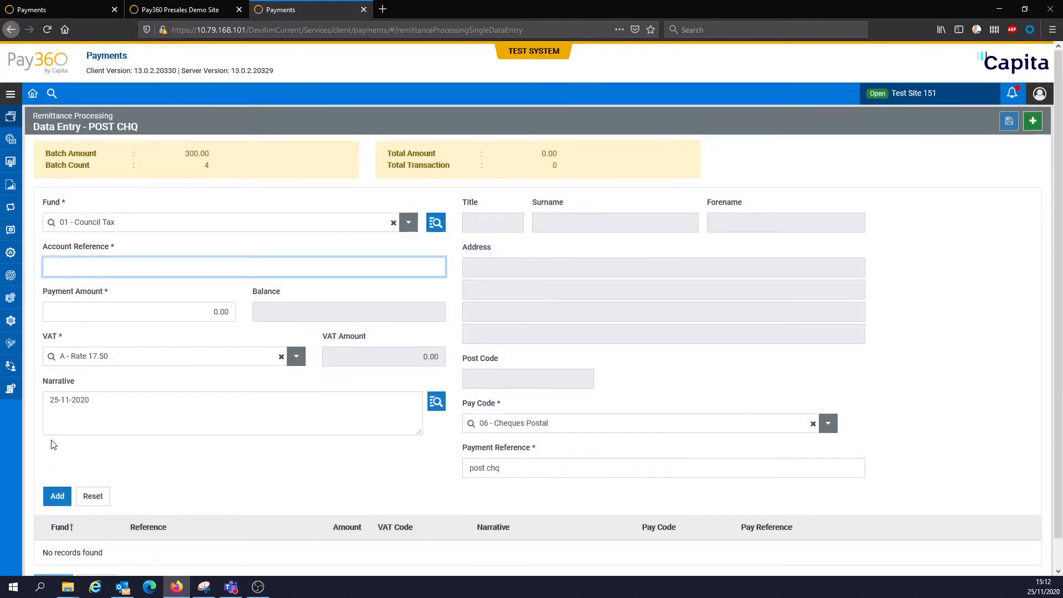
{"action": "left_click", "coordinate": [243, 266]}
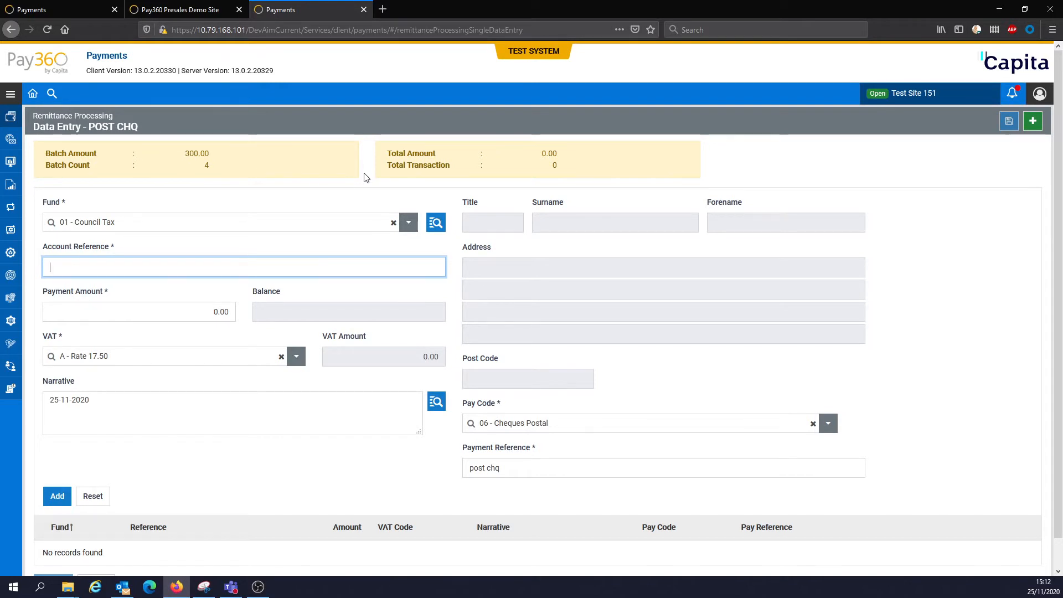
Look up account 02495 and add a 75.00 payment, bringing totals to 75.00 over 1.
{"action": "left_click", "coordinate": [435, 222]}
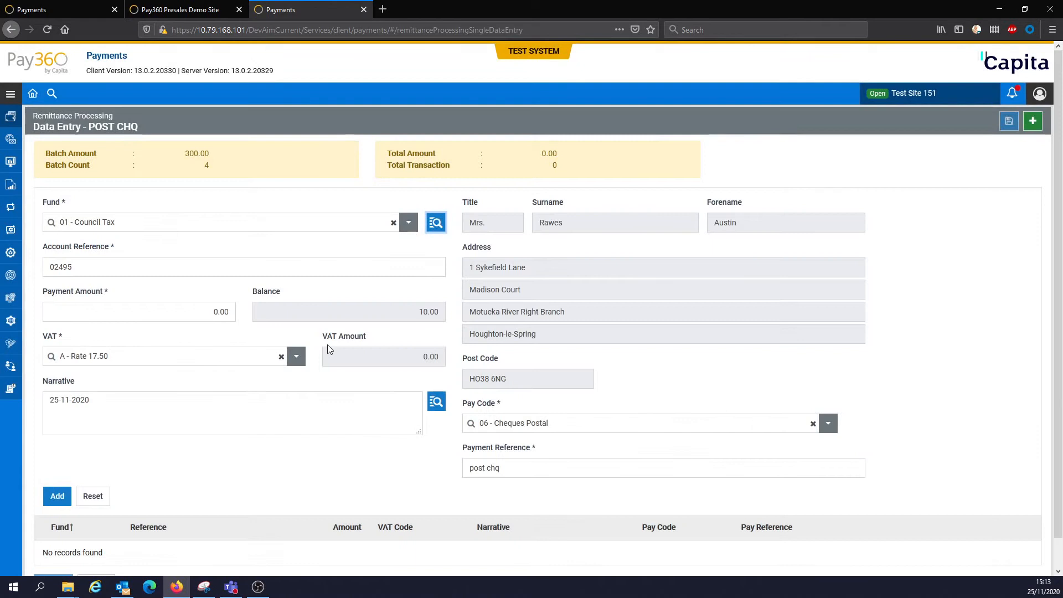
{"action": "left_click", "coordinate": [140, 311]}
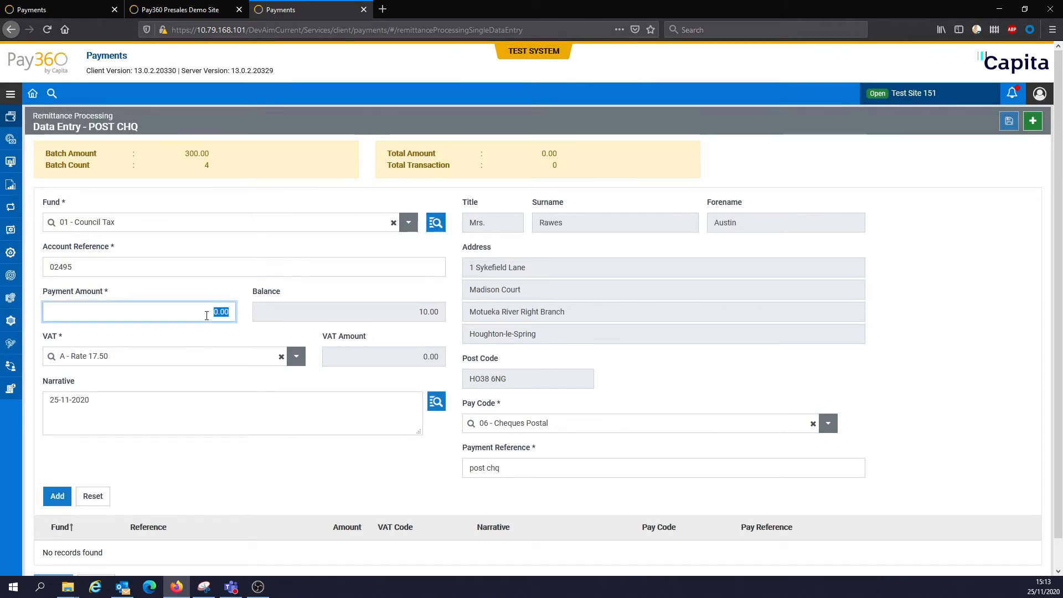
{"action": "type", "text": "7"}
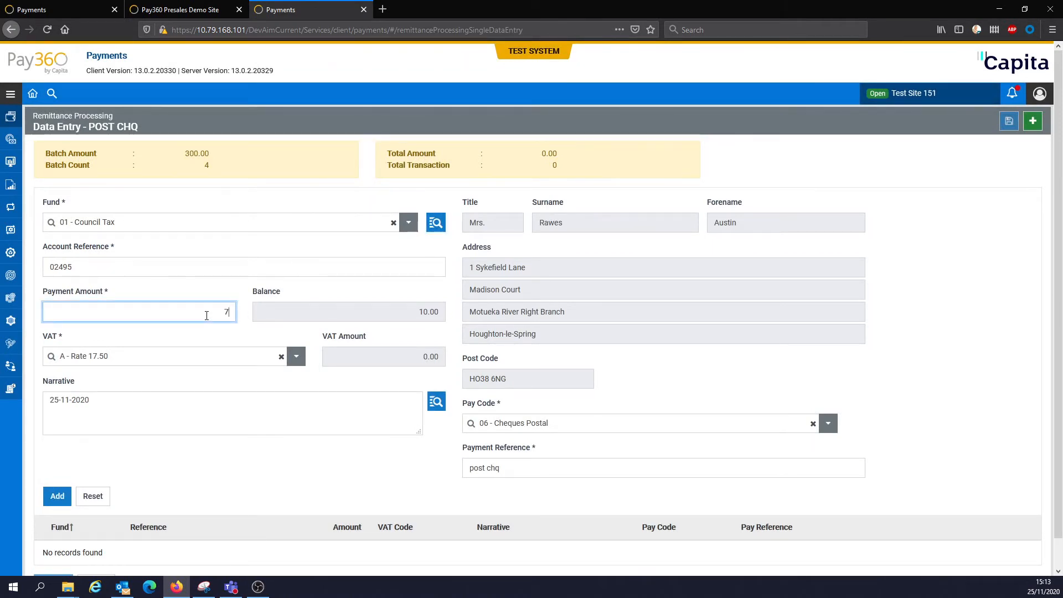
{"action": "type", "text": "5.00"}
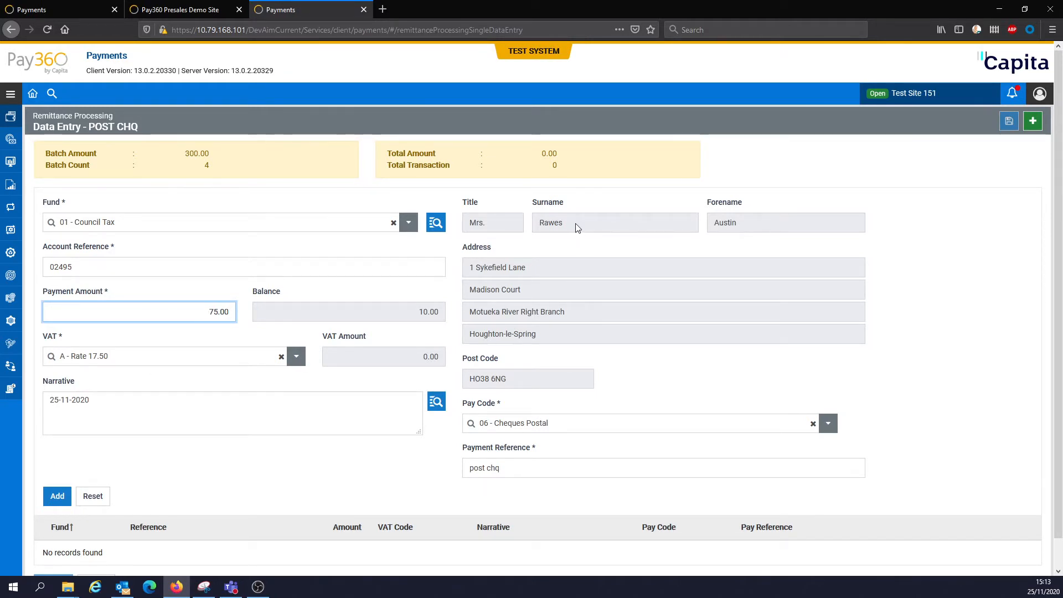
{"action": "mouse_move", "coordinate": [698, 223]}
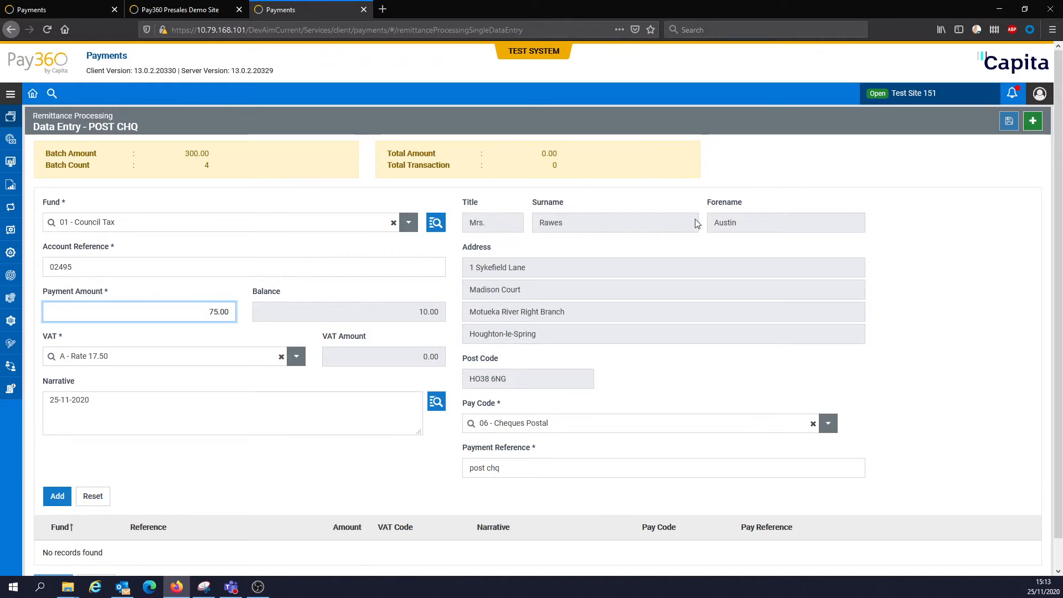
{"action": "mouse_move", "coordinate": [540, 396]}
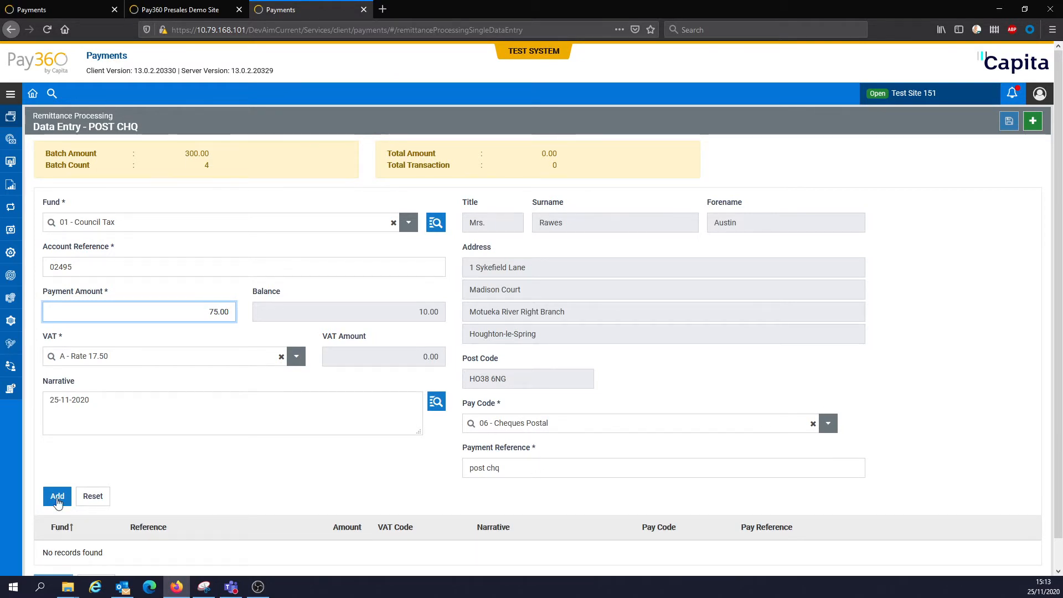
{"action": "left_click", "coordinate": [56, 496]}
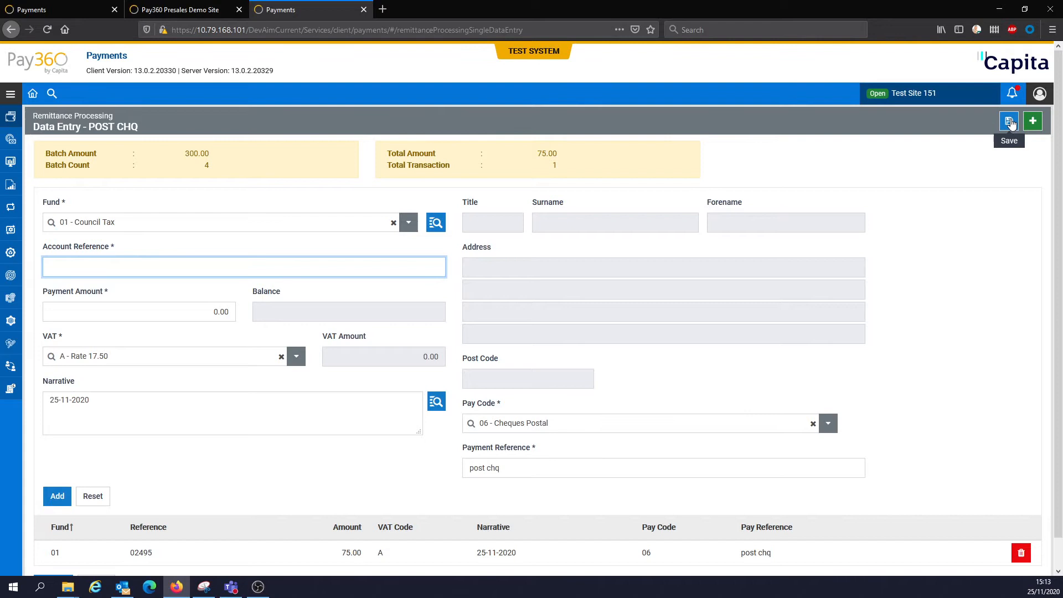
{"action": "mouse_move", "coordinate": [417, 190]}
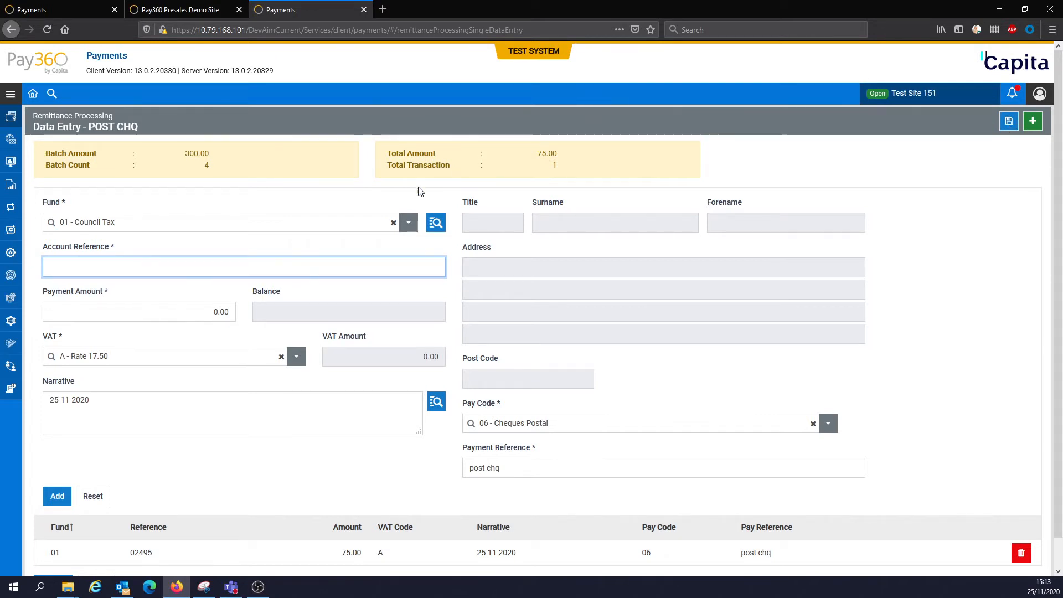
{"action": "left_click", "coordinate": [244, 266]}
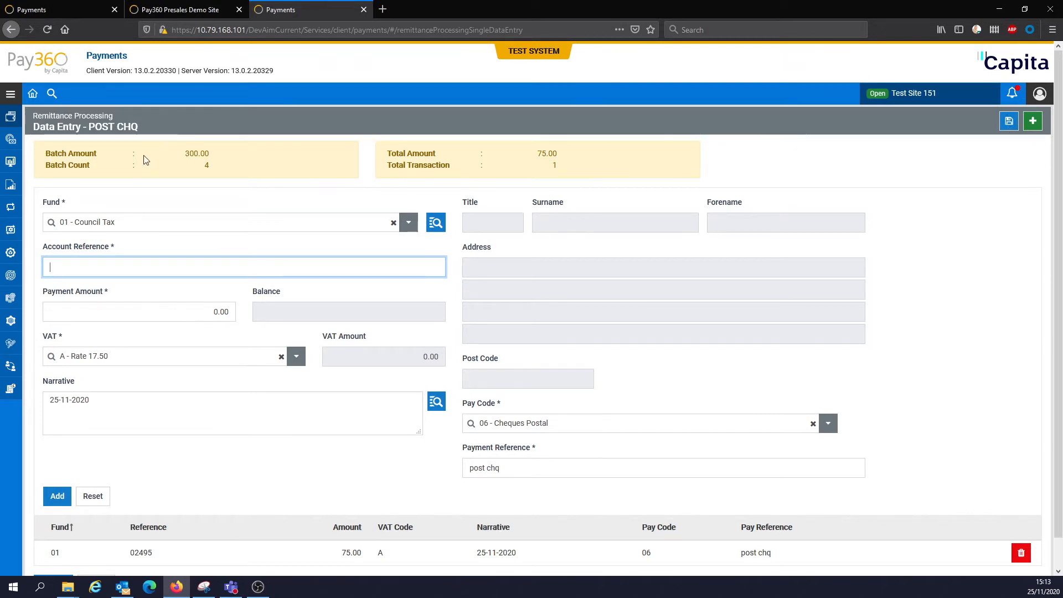
{"action": "mouse_move", "coordinate": [210, 171]}
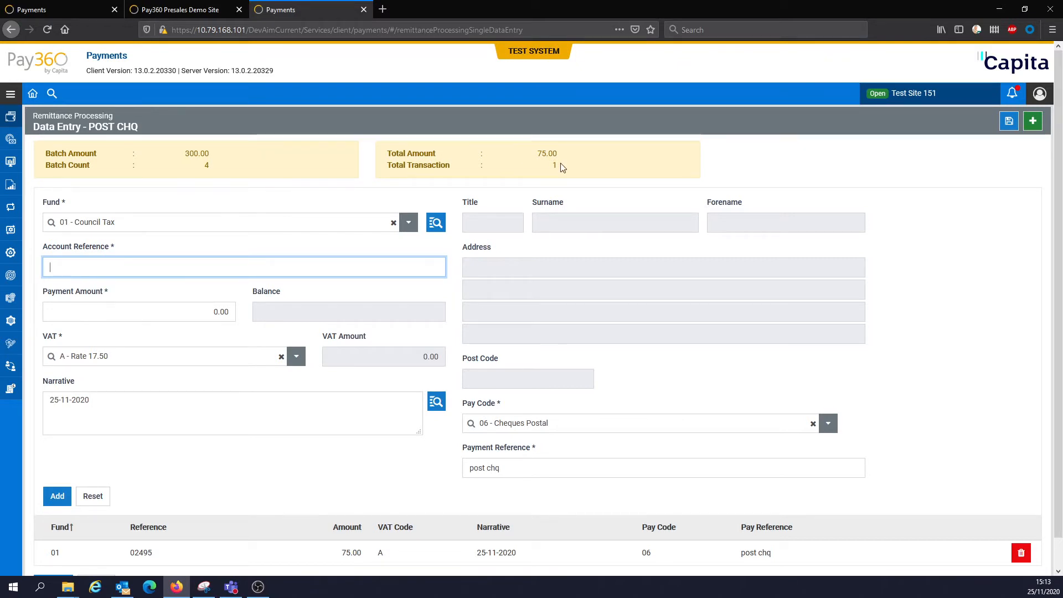
{"action": "mouse_move", "coordinate": [143, 339]}
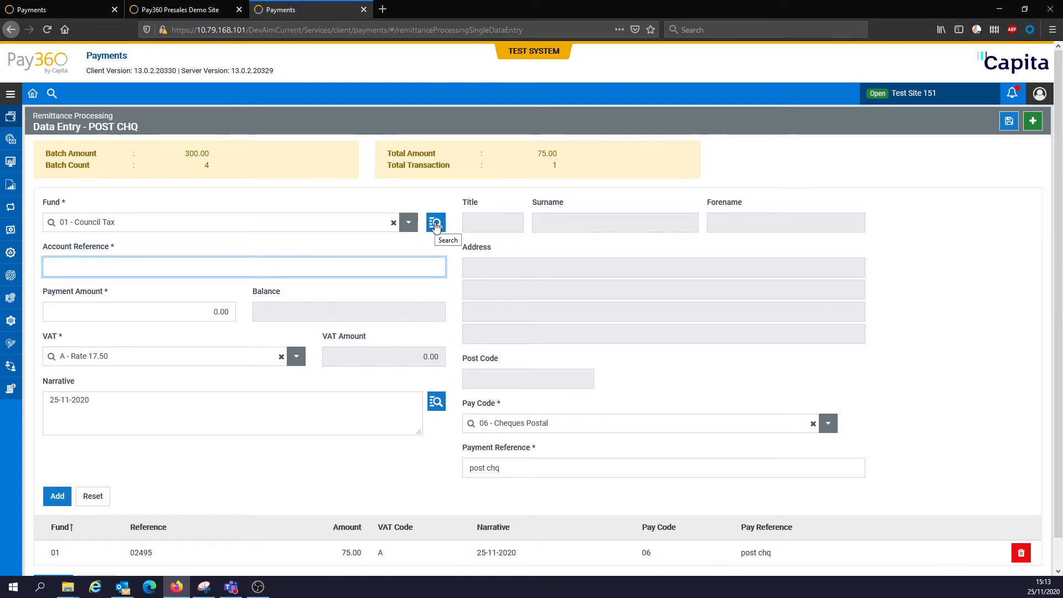
Search for an account with a balance and enter a 75.00 payment amount.
{"action": "left_click", "coordinate": [435, 223]}
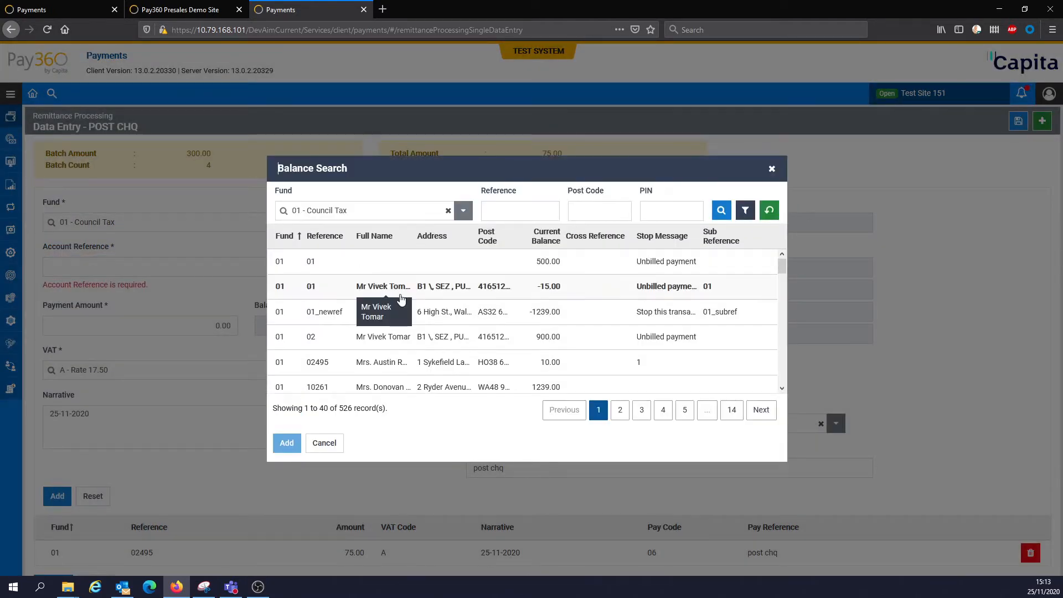
{"action": "scroll", "scroll_direction": "down", "scroll_amount": 3}
{"action": "type", "text": "11111"}
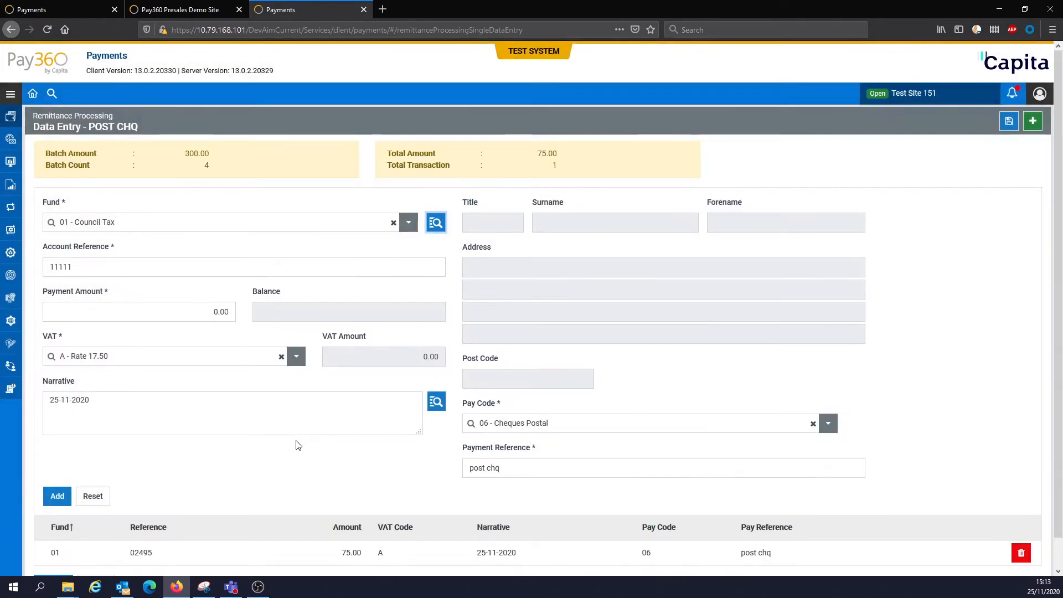
{"action": "left_click", "coordinate": [139, 311]}
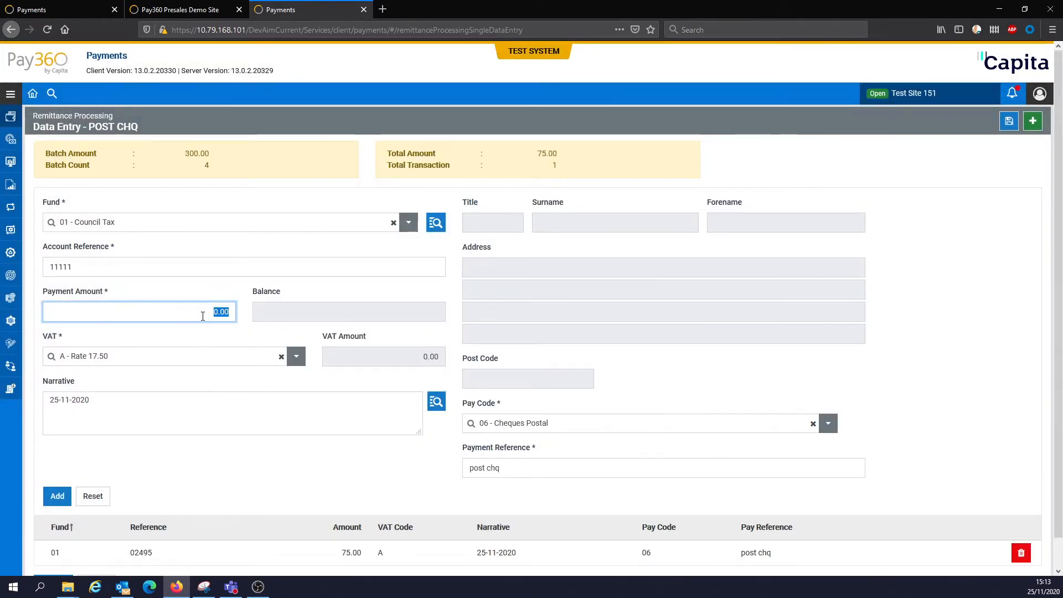
{"action": "type", "text": "75"}
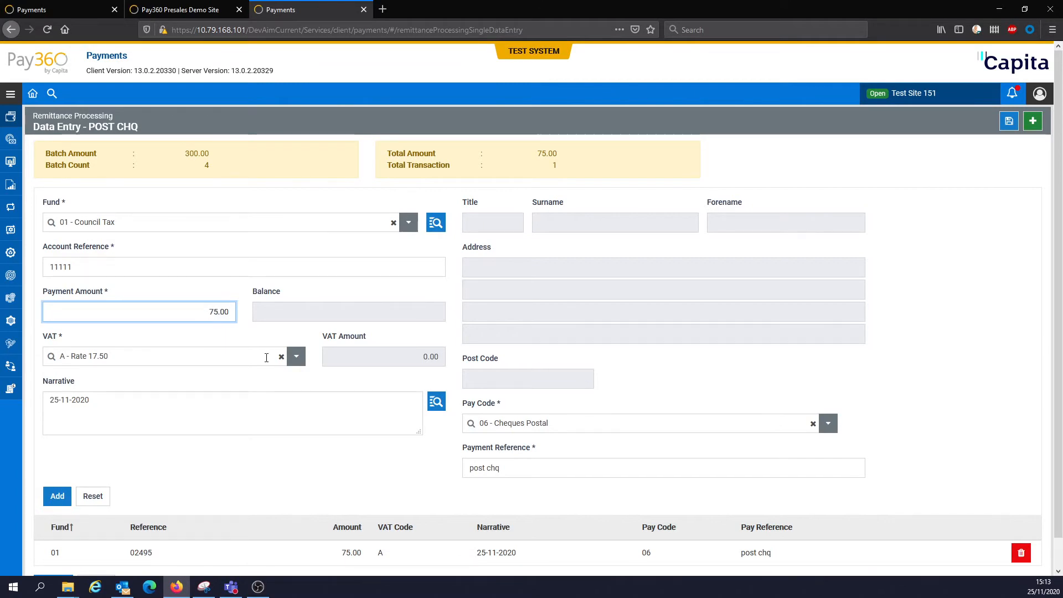
{"action": "left_click", "coordinate": [56, 495]}
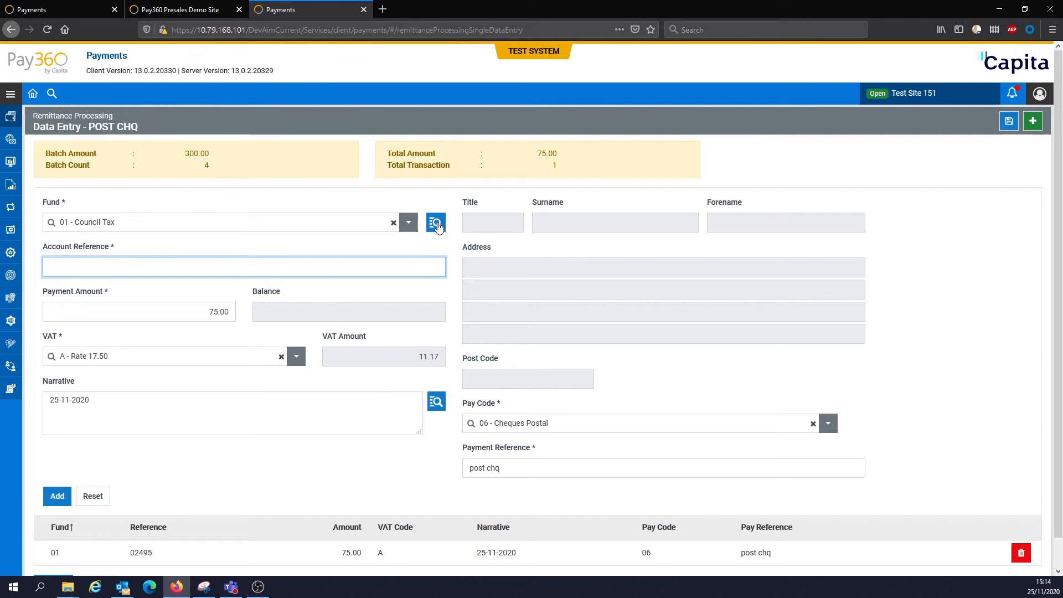
Pick account 02 from Balance Search and add the second 75.00 payment, totalling 150.00.
{"action": "left_click", "coordinate": [435, 221]}
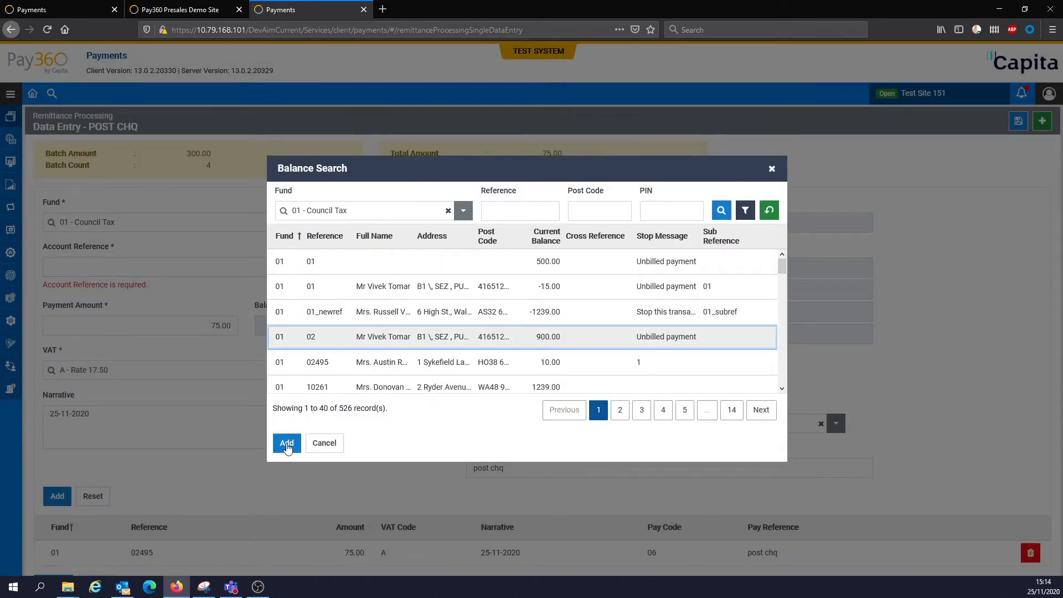
{"action": "left_click", "coordinate": [286, 443]}
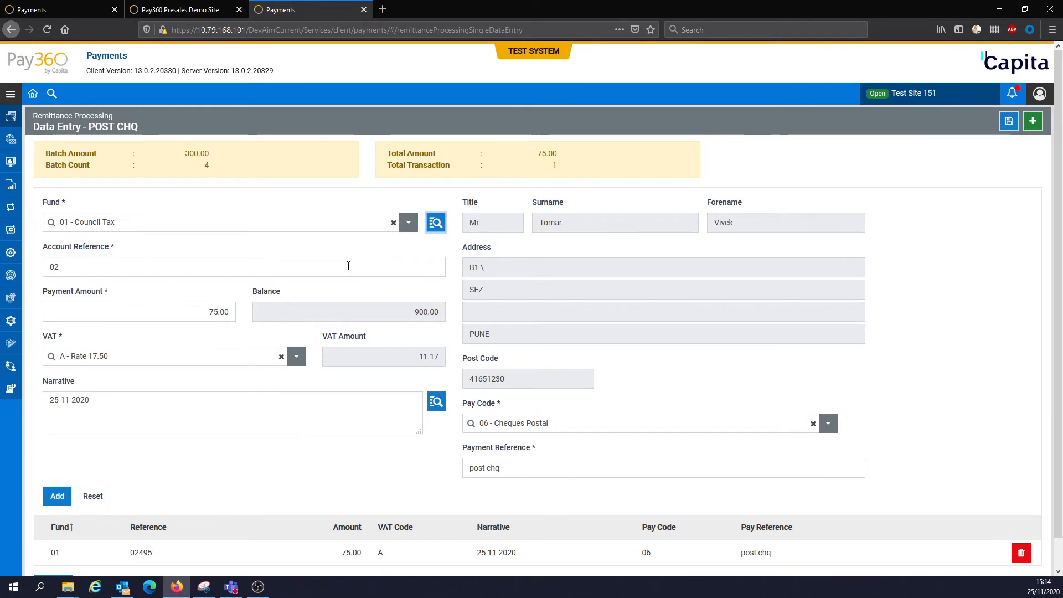
{"action": "mouse_move", "coordinate": [56, 496]}
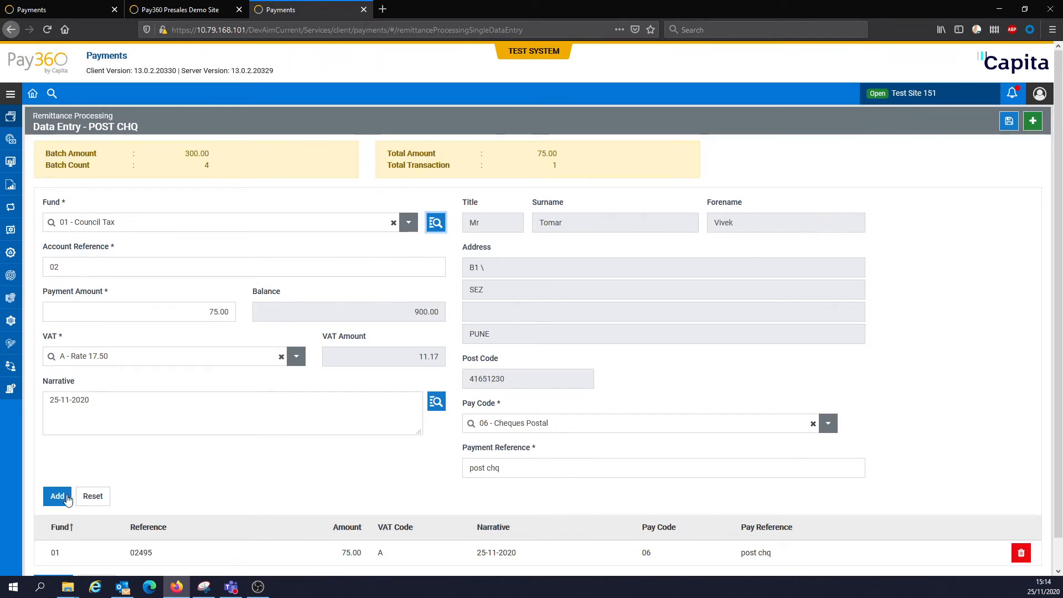
{"action": "left_click", "coordinate": [57, 496]}
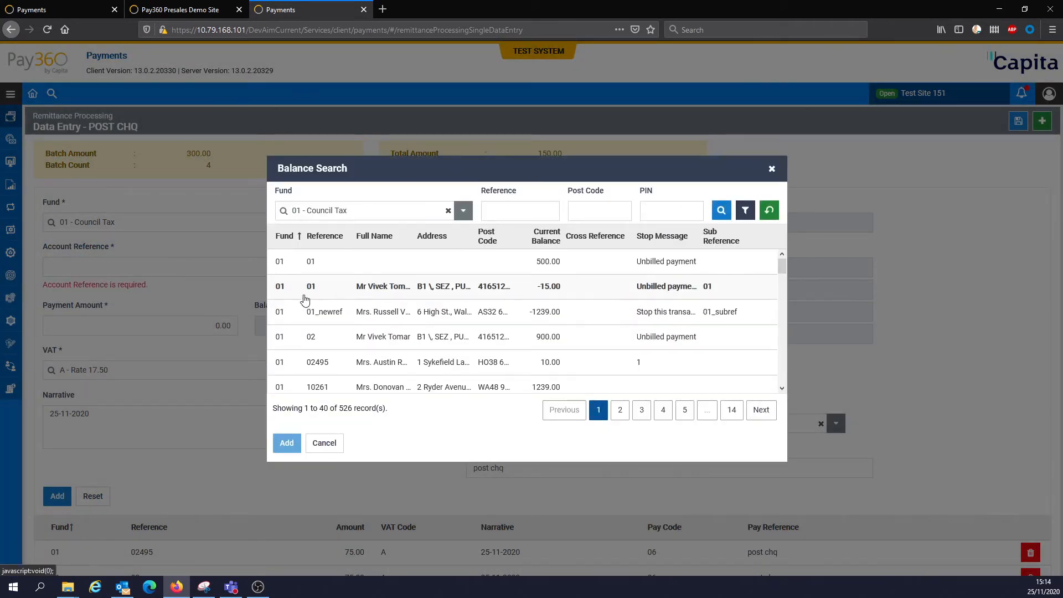
Choose an account from search results, enter 75.00 and dismiss the 'Balance Details not found' alert.
{"action": "left_click", "coordinate": [285, 443]}
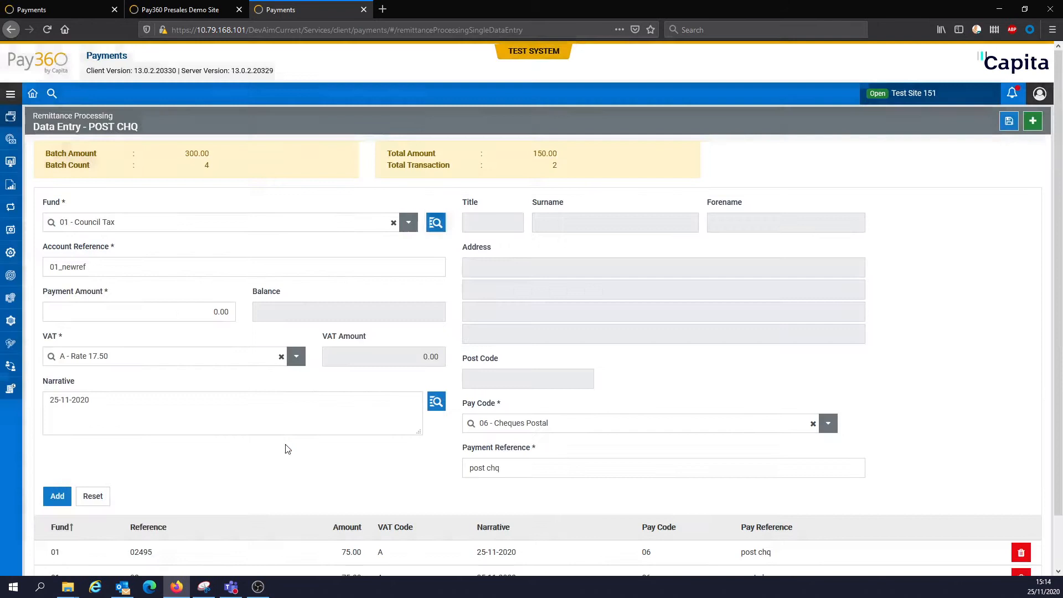
{"action": "type", "text": "75"}
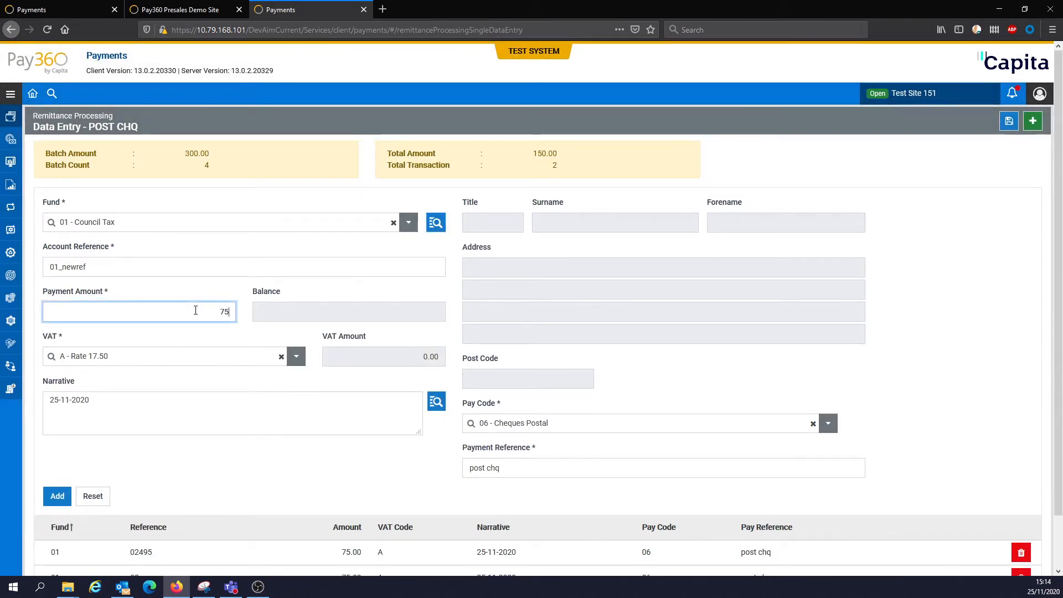
{"action": "type", "text": ".00"}
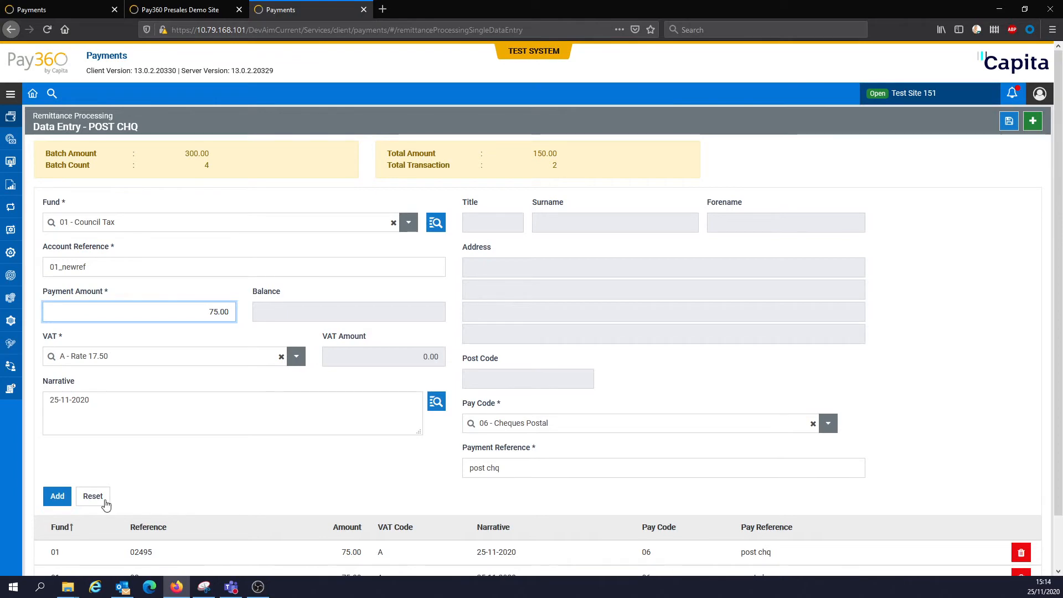
{"action": "left_click", "coordinate": [57, 496]}
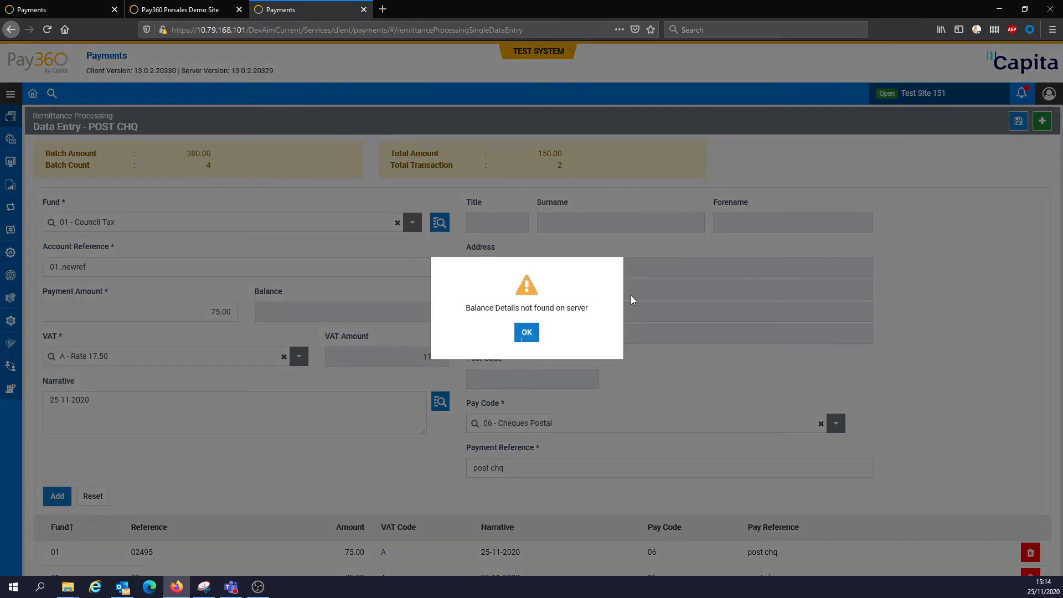
{"action": "left_click", "coordinate": [526, 332]}
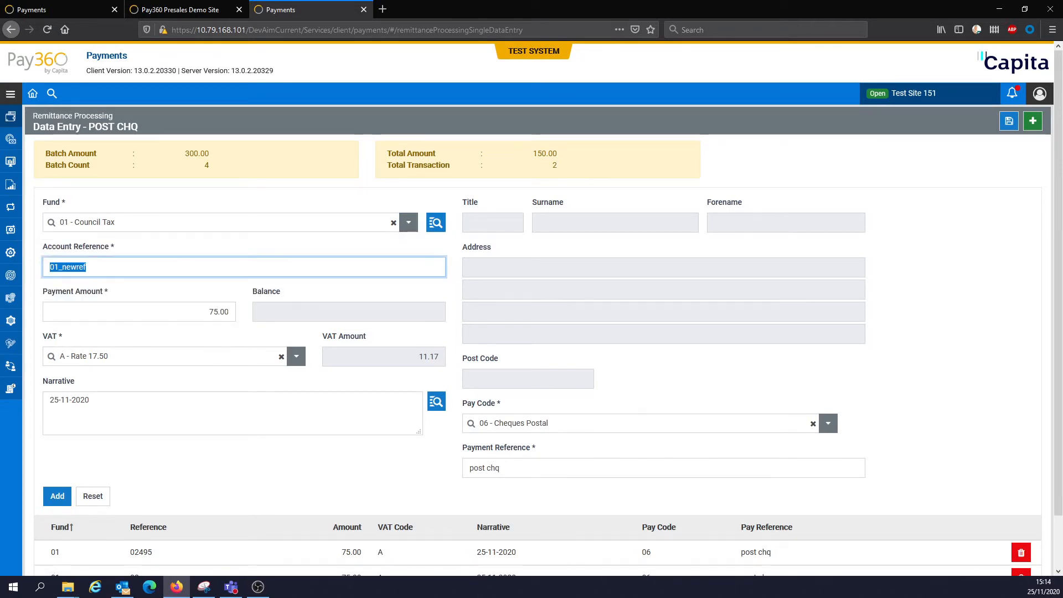
{"action": "mouse_move", "coordinate": [437, 222]}
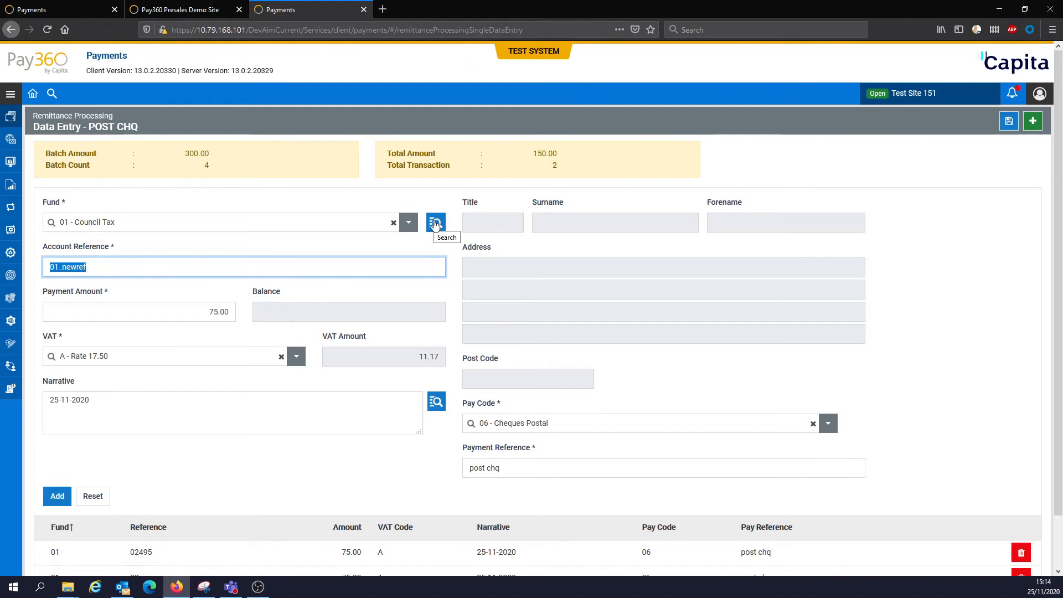
Load account 02495 and add the third 75.00 payment, totalling 225.00 over 3.
{"action": "left_click", "coordinate": [435, 222]}
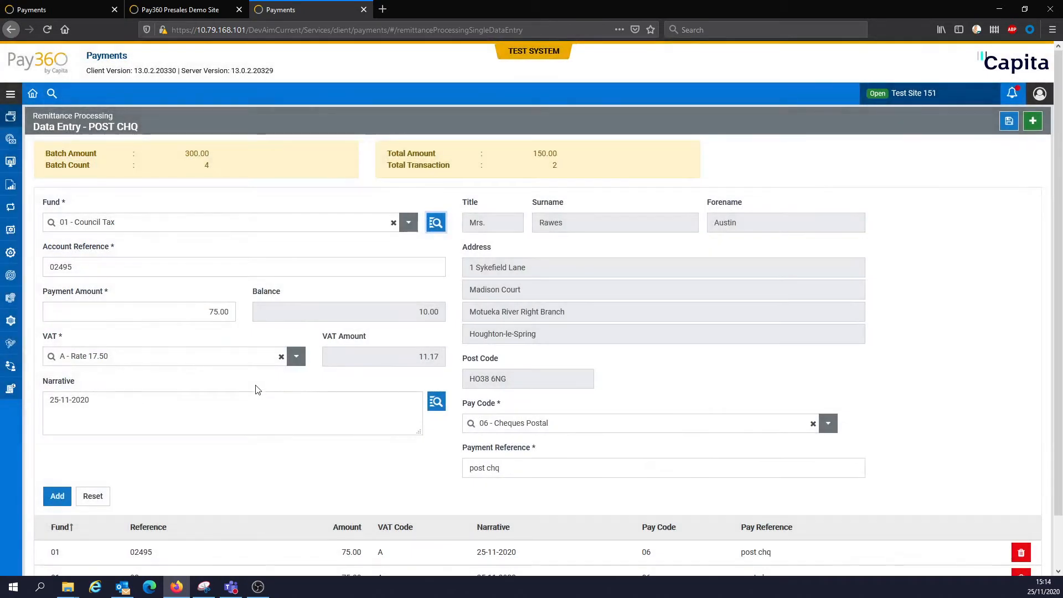
{"action": "left_click", "coordinate": [56, 498]}
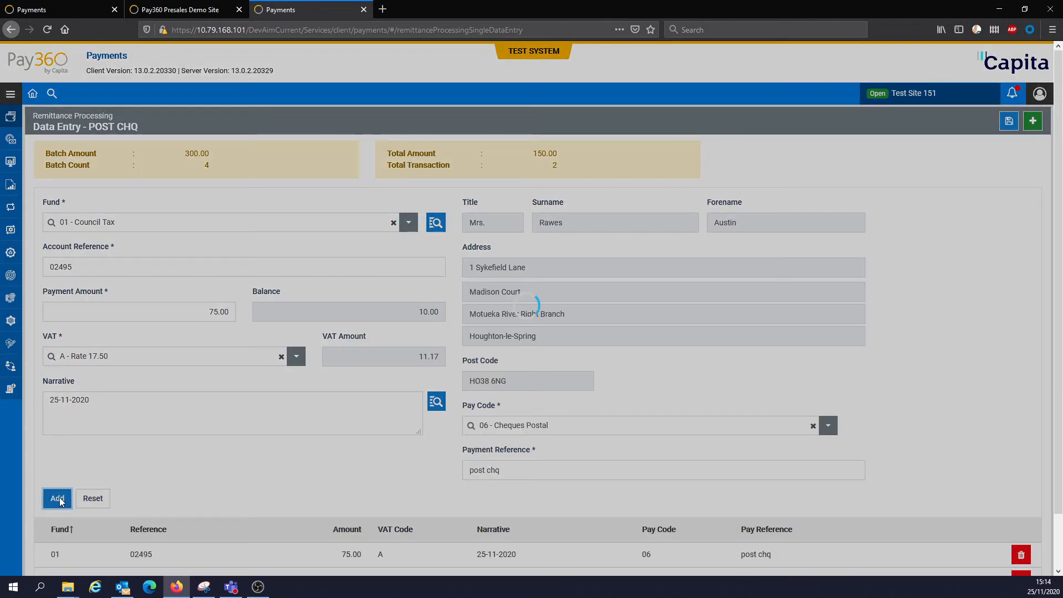
{"action": "left_click", "coordinate": [56, 498]}
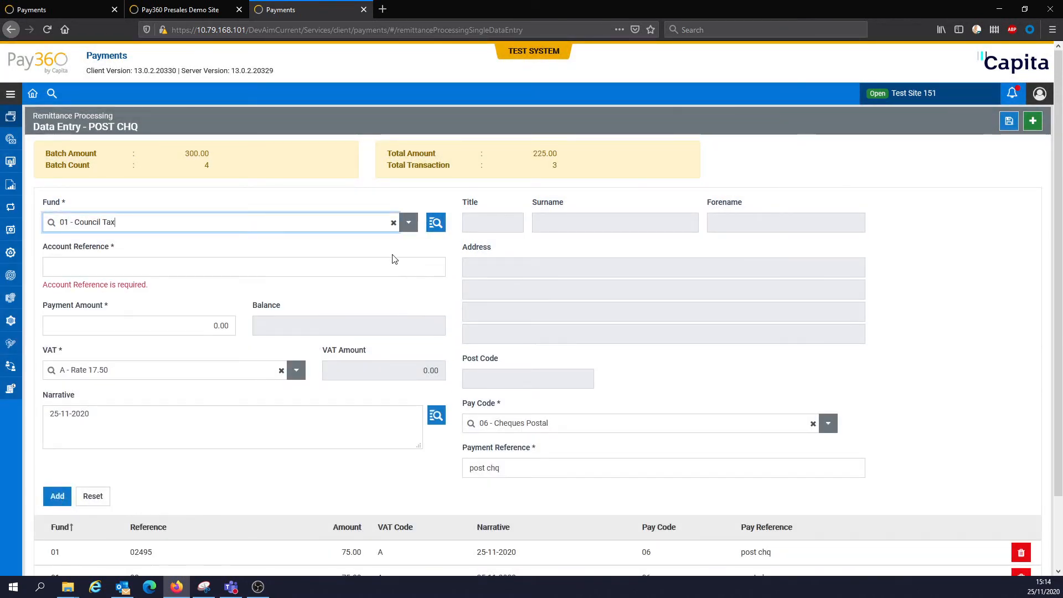
Load account 02495 and add the fourth 75.00 payment, matching 300.00 over 4 transactions.
{"action": "left_click", "coordinate": [435, 222]}
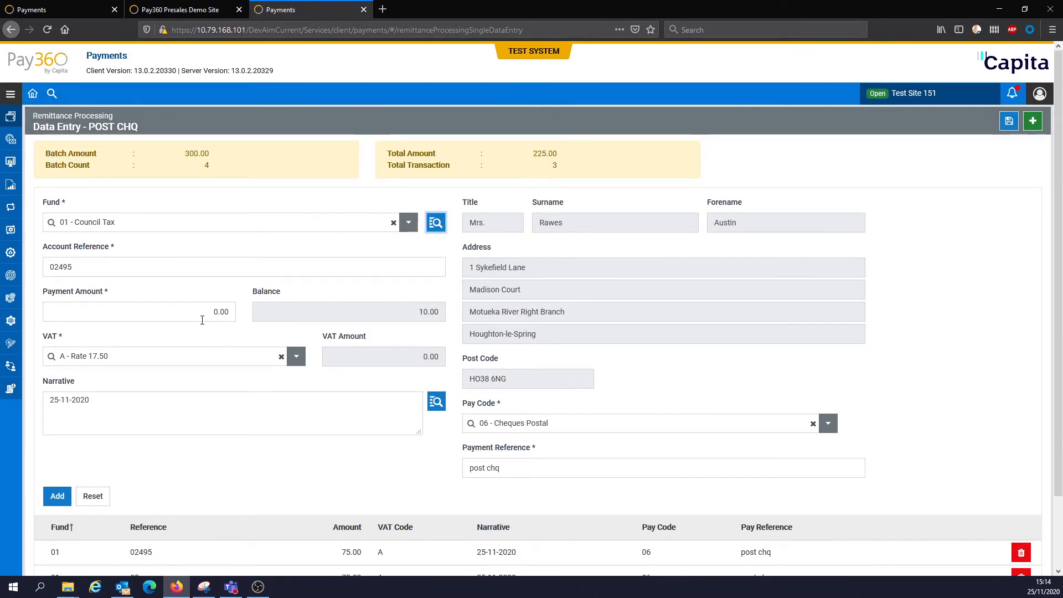
{"action": "left_click", "coordinate": [135, 311]}
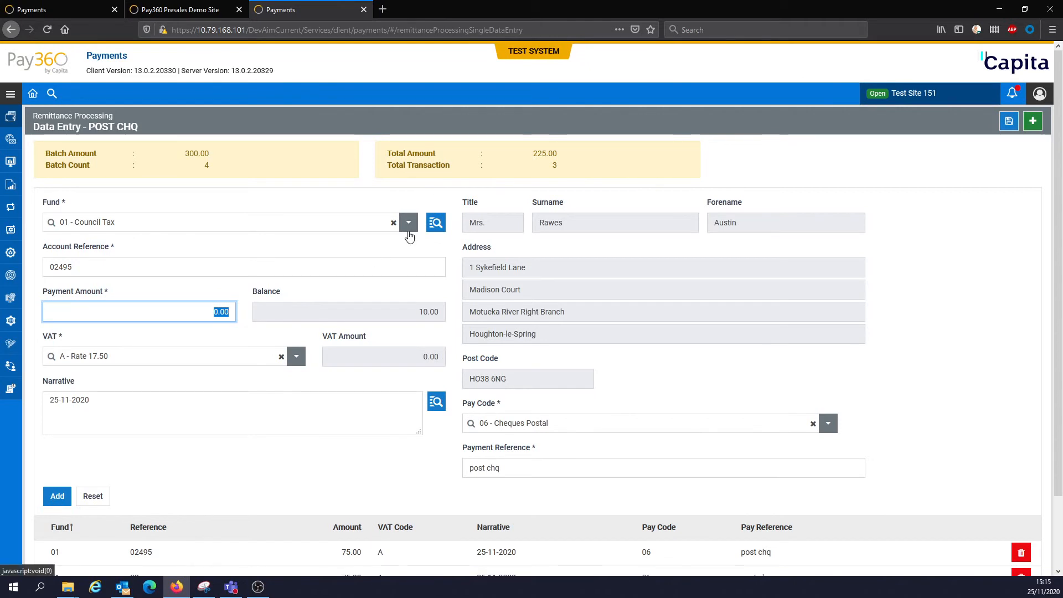
{"action": "type", "text": "75.00"}
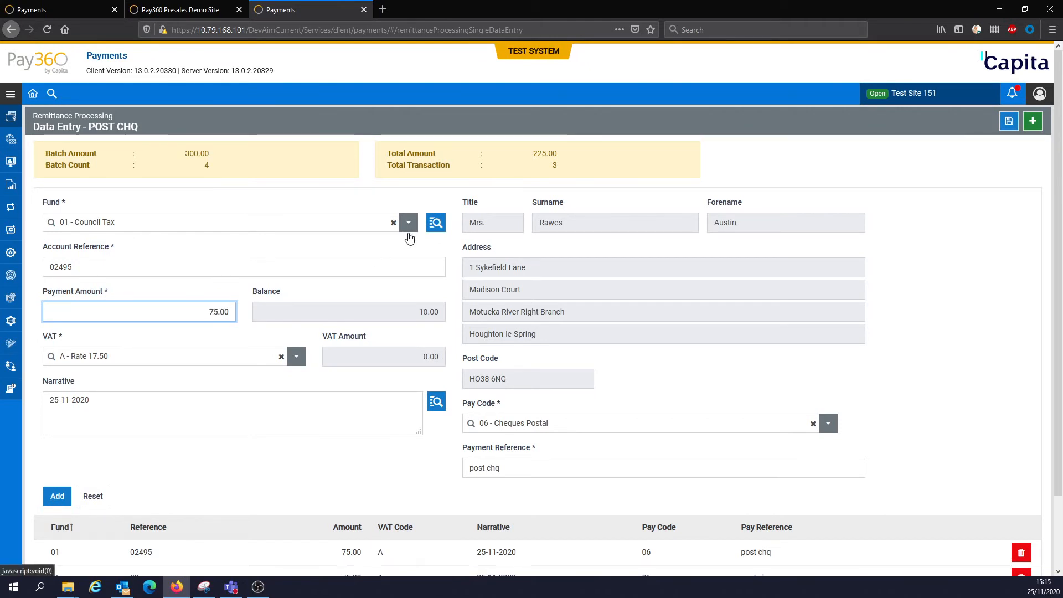
{"action": "mouse_move", "coordinate": [532, 523]}
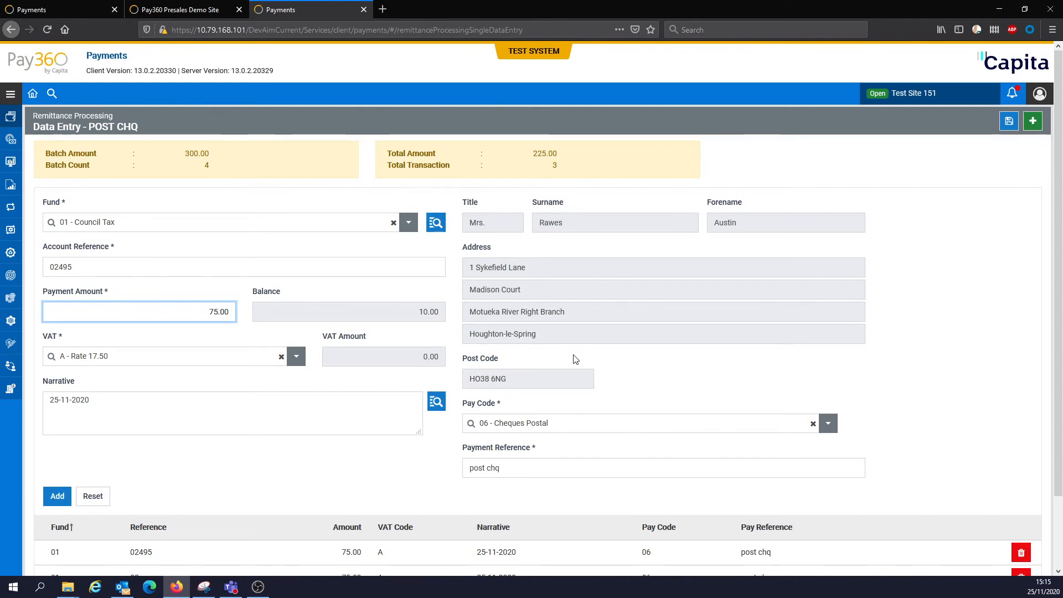
{"action": "left_click", "coordinate": [139, 311]}
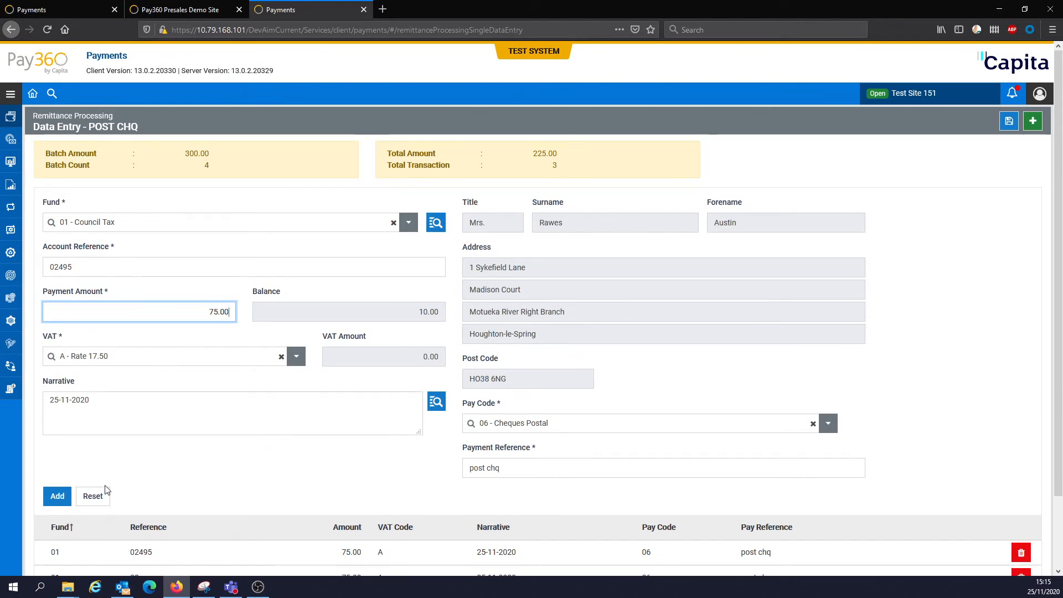
{"action": "left_click", "coordinate": [56, 496]}
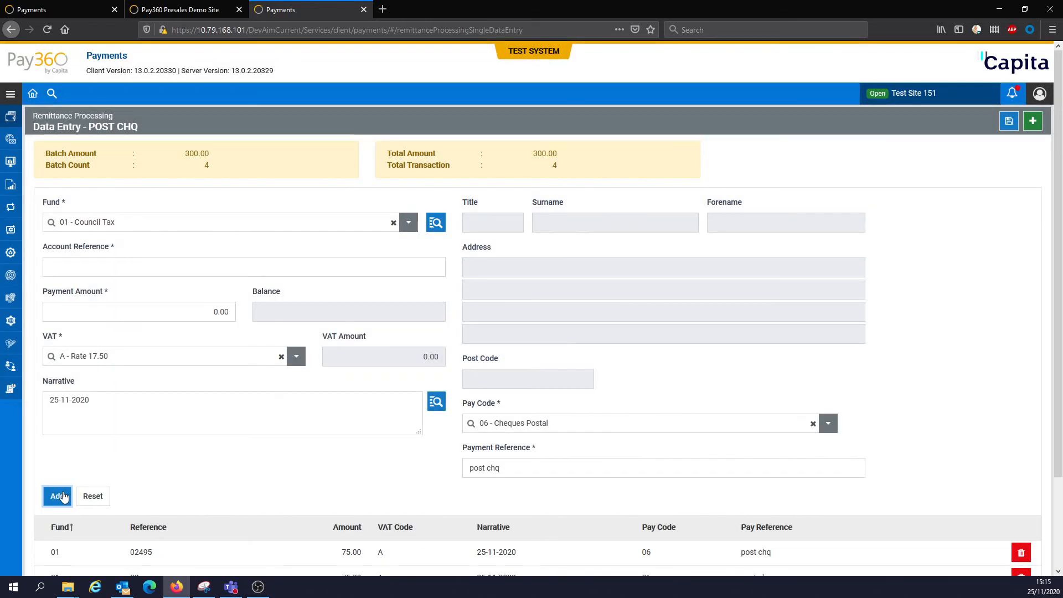
{"action": "left_click", "coordinate": [56, 496]}
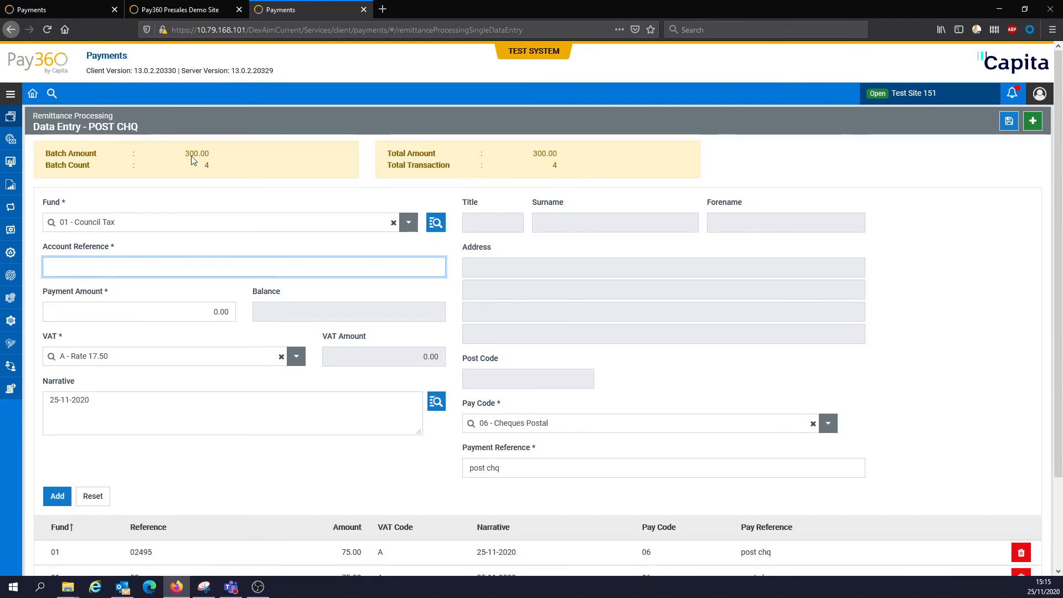
{"action": "mouse_move", "coordinate": [428, 181]}
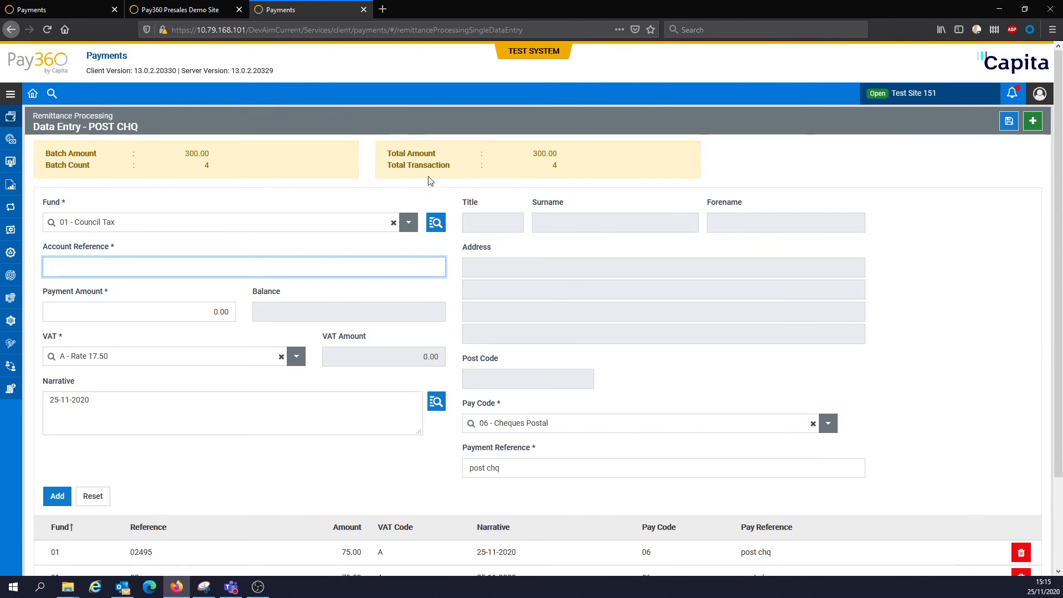
Submit the POST CHQ batch to get the Remittance Processing Summary totalling 300.00.
{"action": "scroll", "scroll_direction": "down", "scroll_amount": 3}
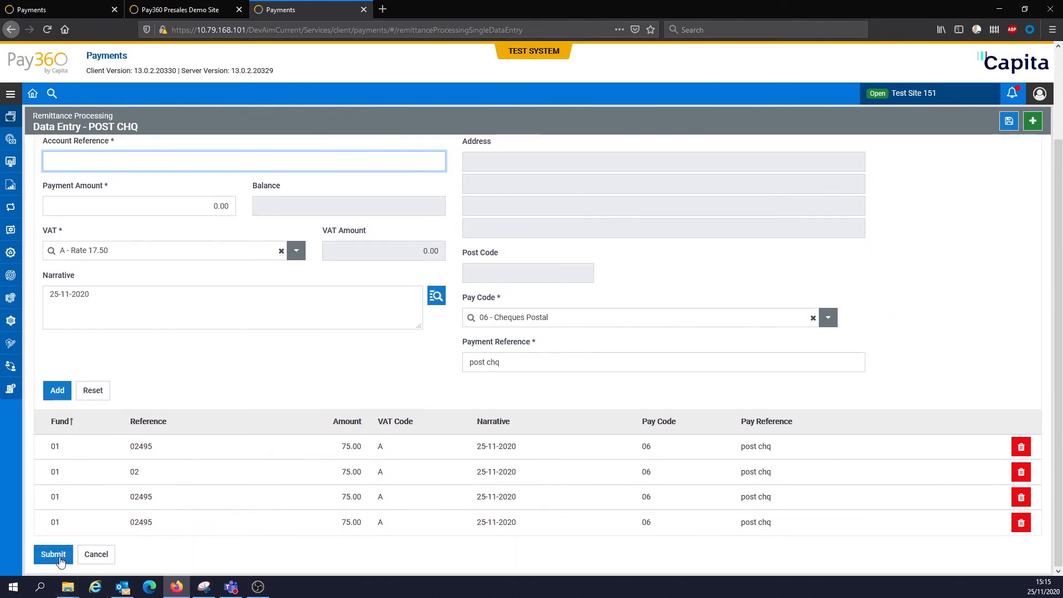
{"action": "left_click", "coordinate": [53, 553]}
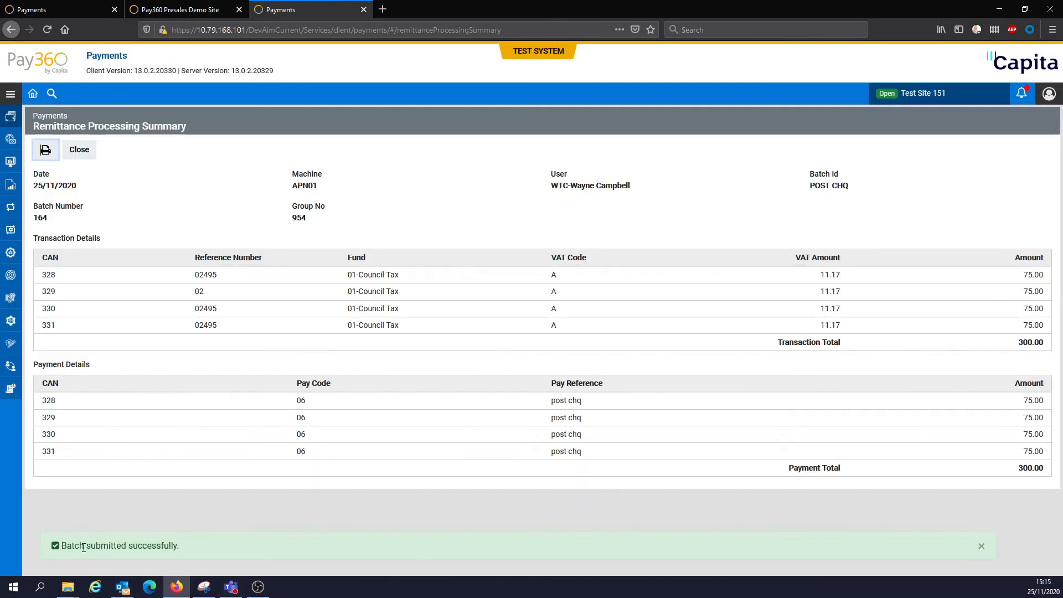
Dismiss the 'Batch submitted successfully' notice, leaving the POST CHQ summary totalling 300.00 in view.
{"action": "left_click", "coordinate": [980, 546]}
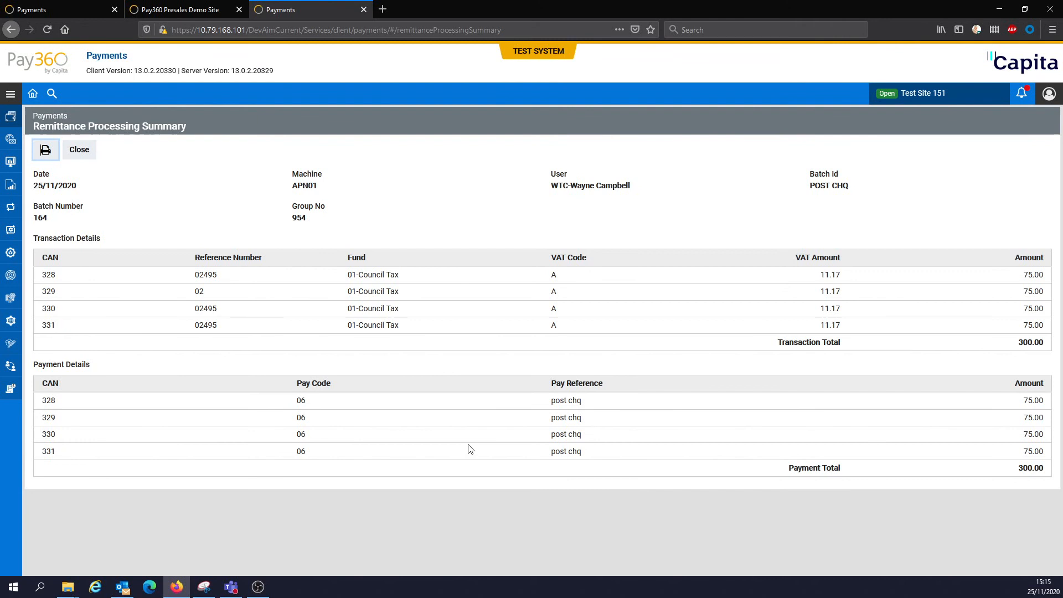
{"action": "mouse_move", "coordinate": [44, 150]}
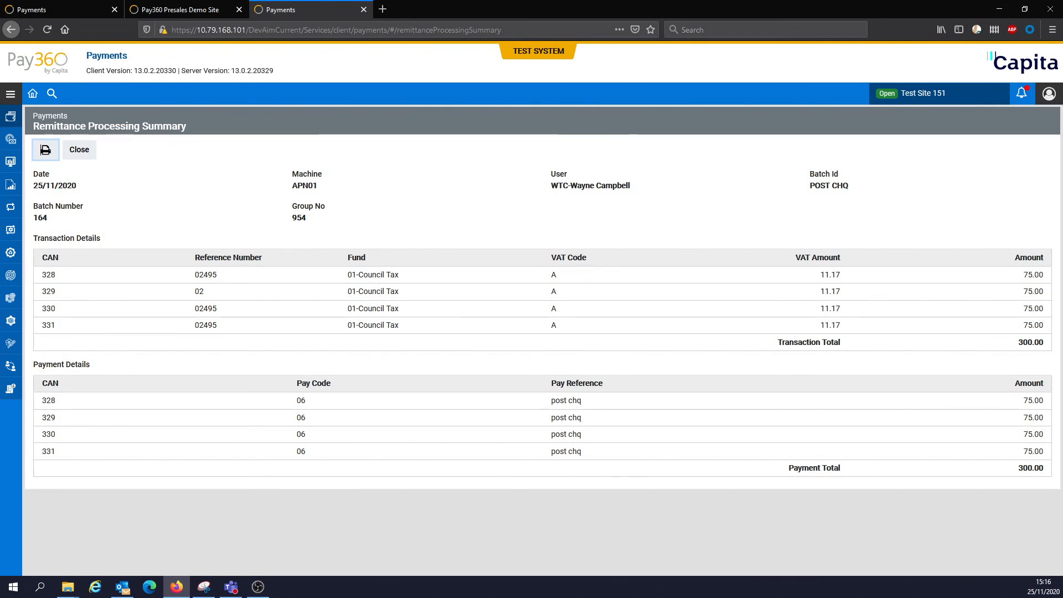
{"action": "mouse_move", "coordinate": [39, 474]}
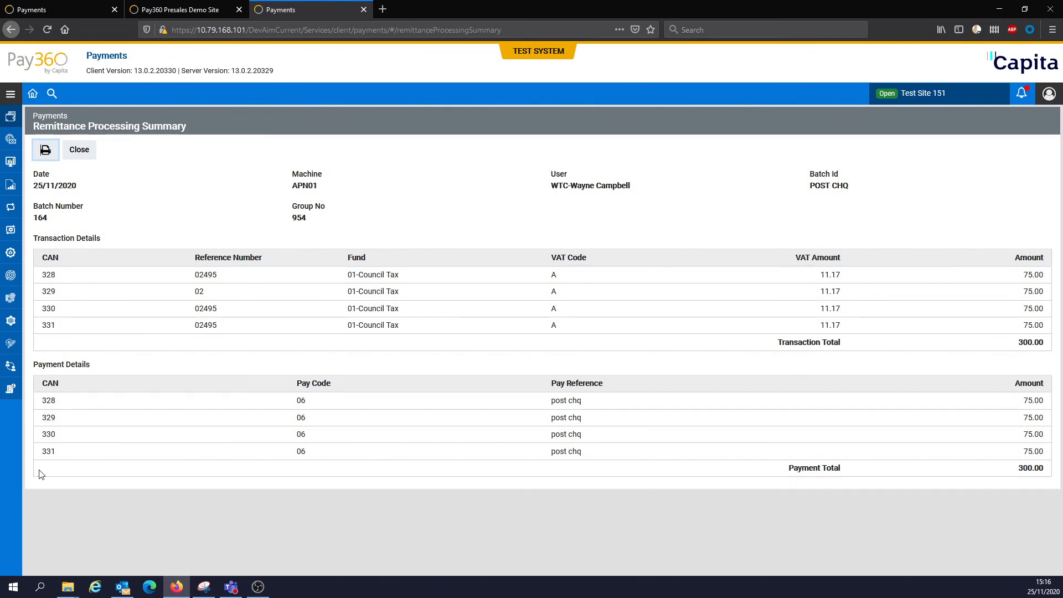